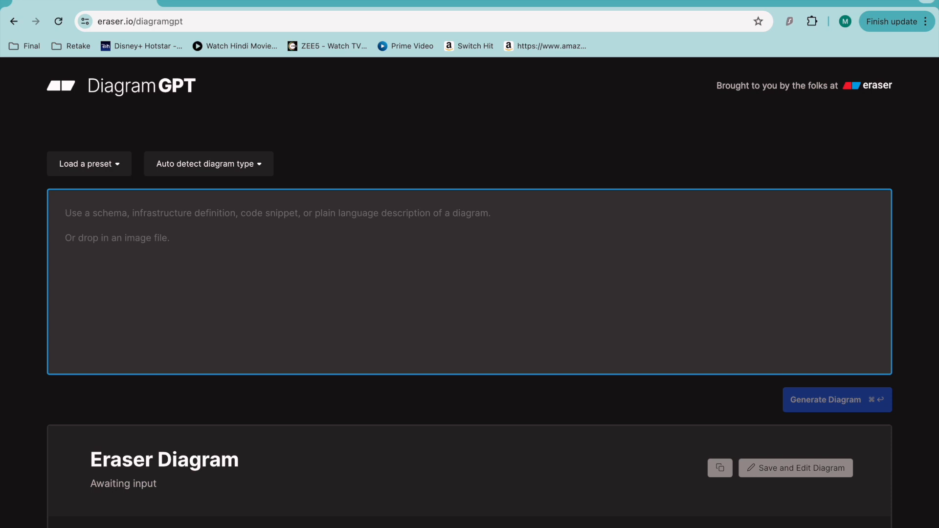
mouse_move(174, 5)
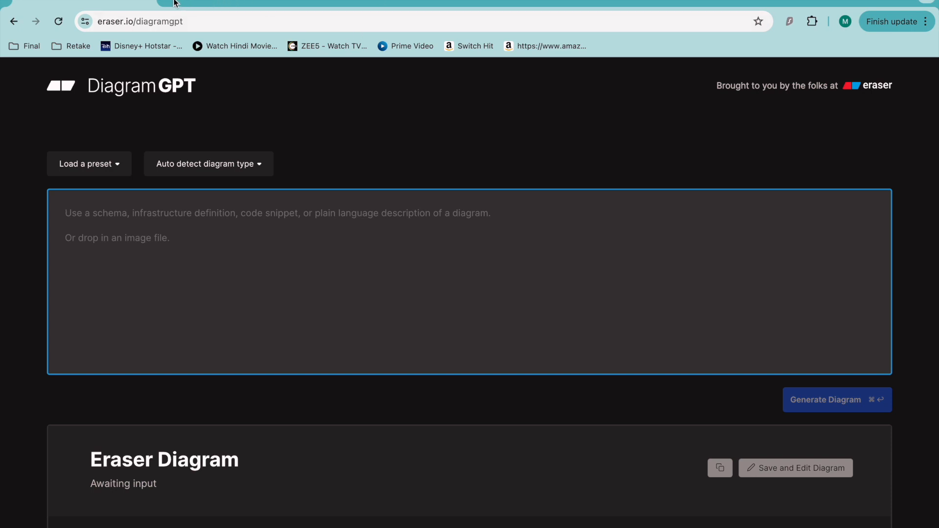
mouse_move(174, 5)
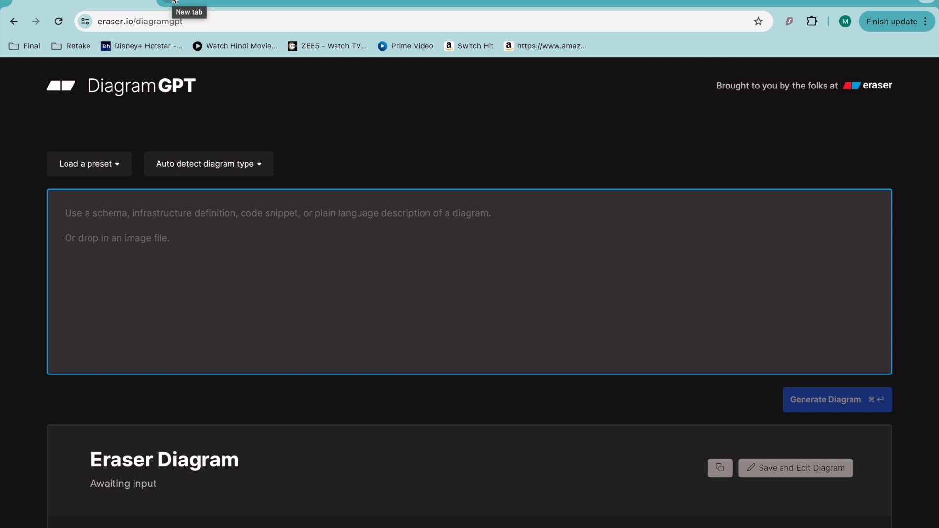
mouse_move(227, 143)
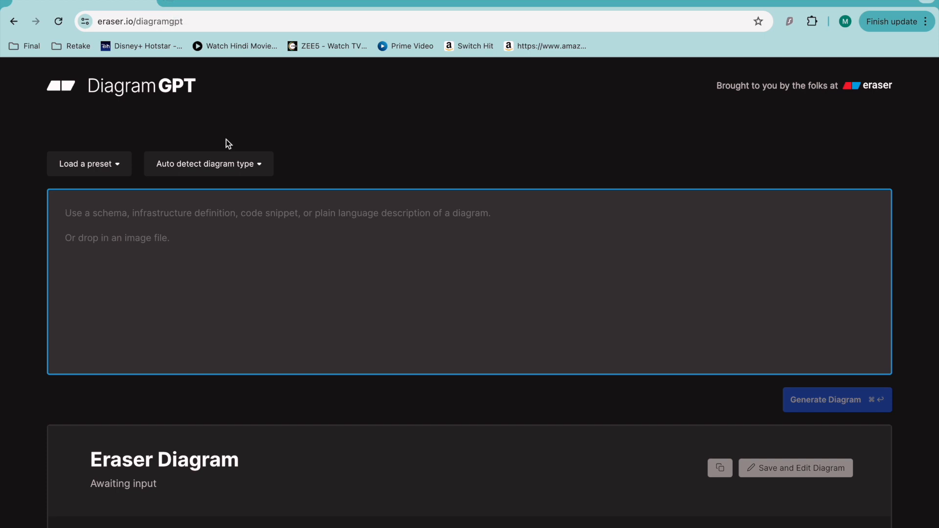
mouse_move(249, 168)
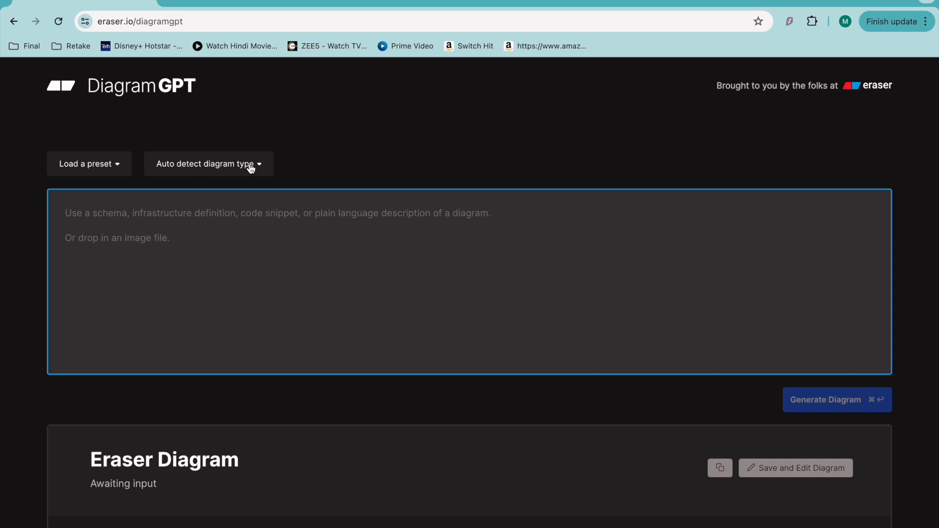
Step: Browse the preset examples and pick the Twitter data model preset
left_click(208, 163)
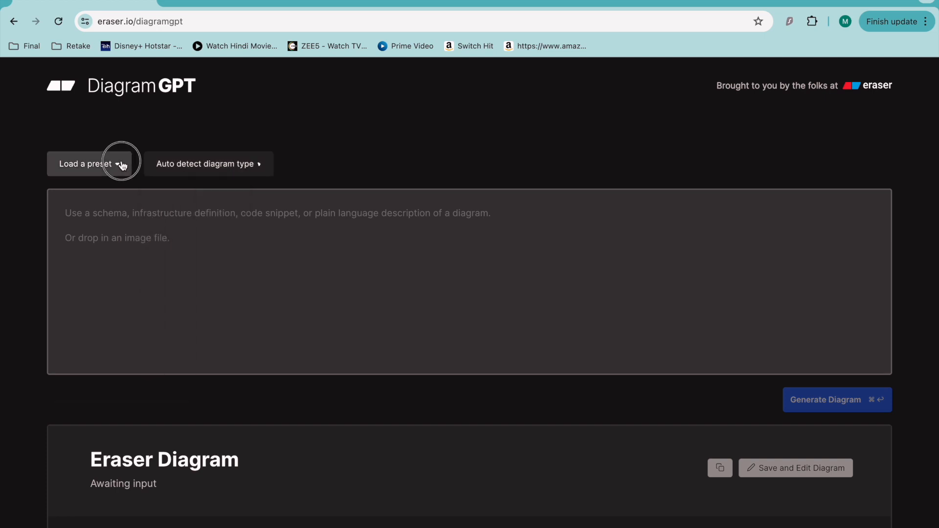
left_click(89, 164)
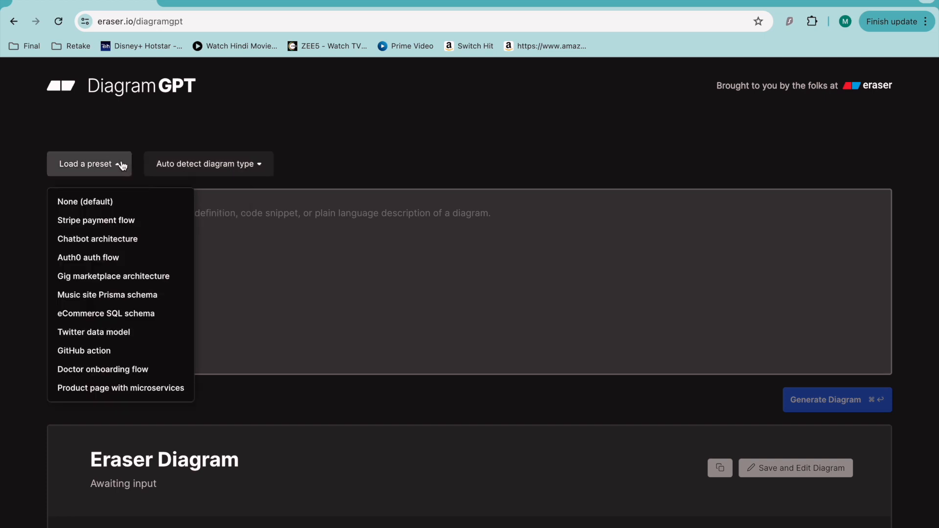
mouse_move(334, 380)
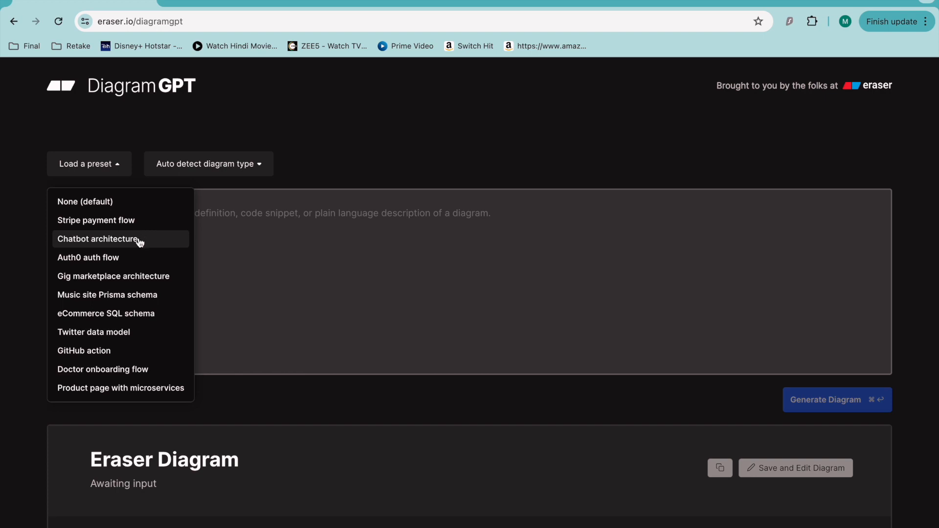
mouse_move(563, 157)
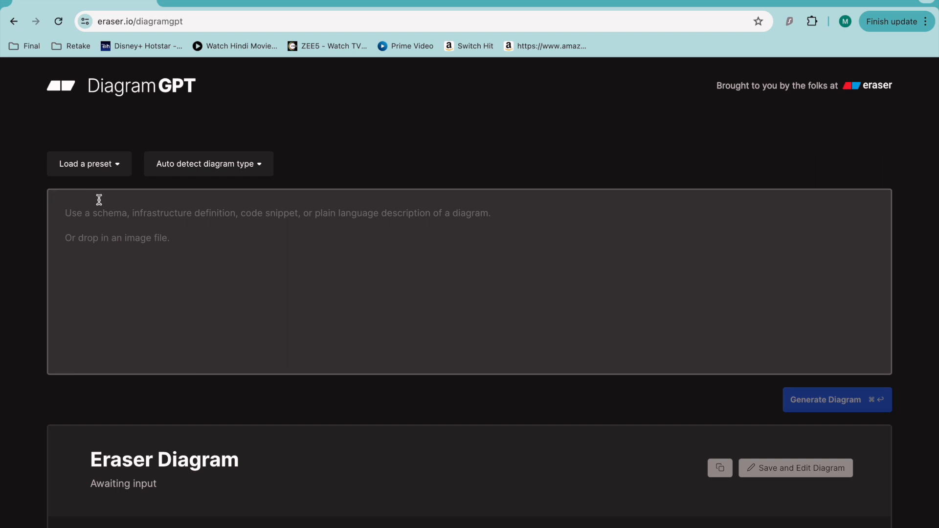
left_click(88, 164)
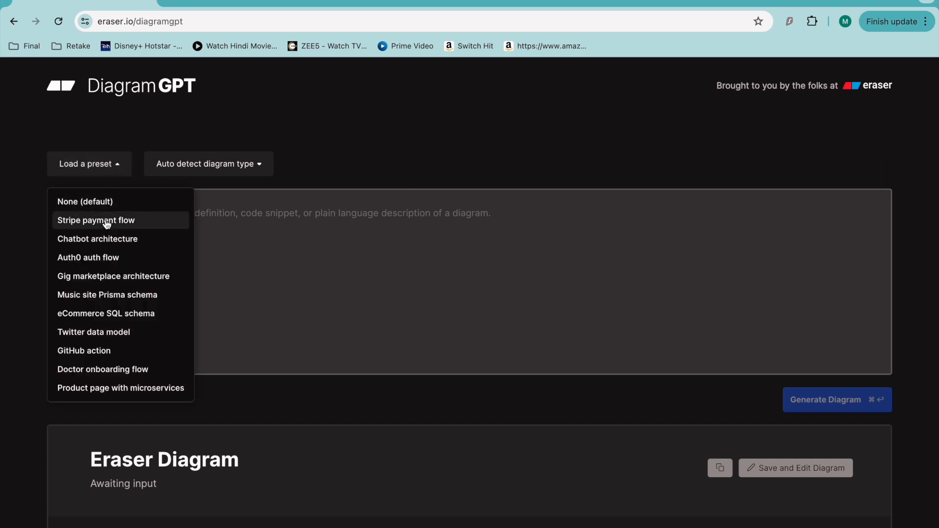
mouse_move(120, 313)
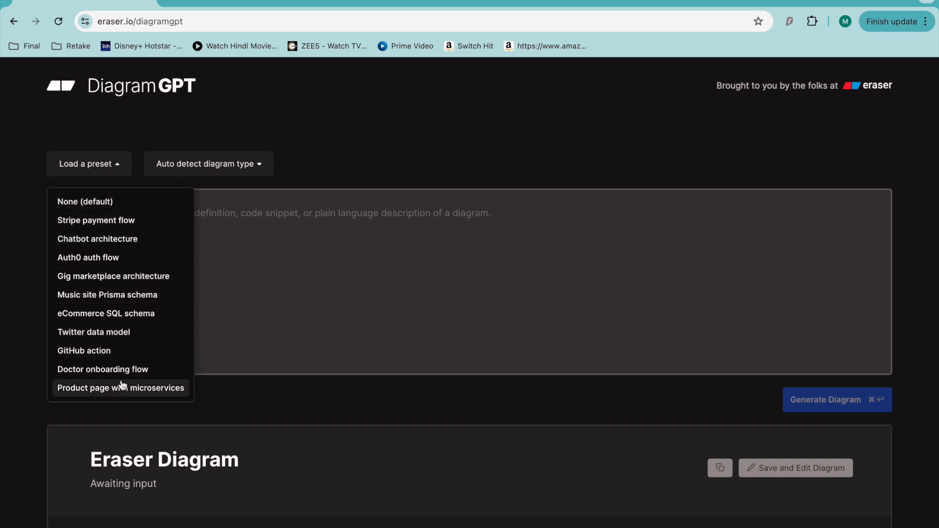
left_click(93, 332)
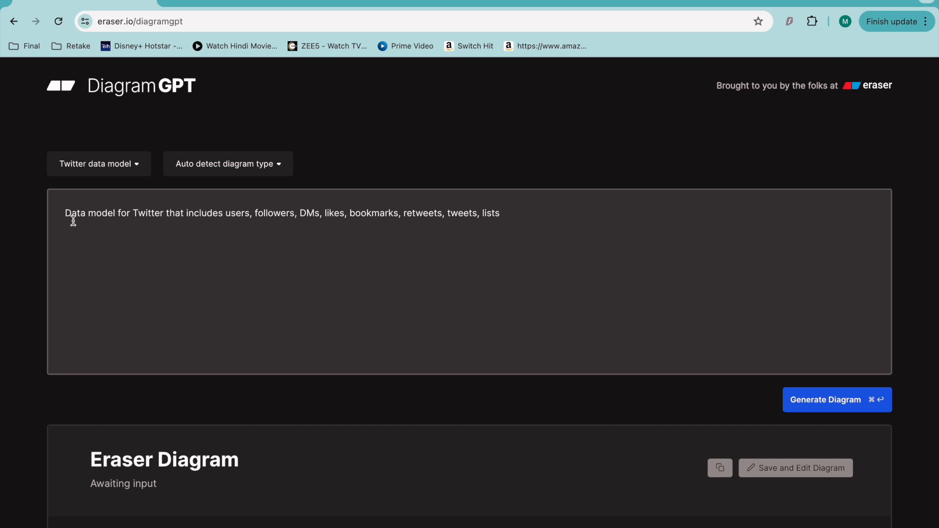
mouse_move(190, 214)
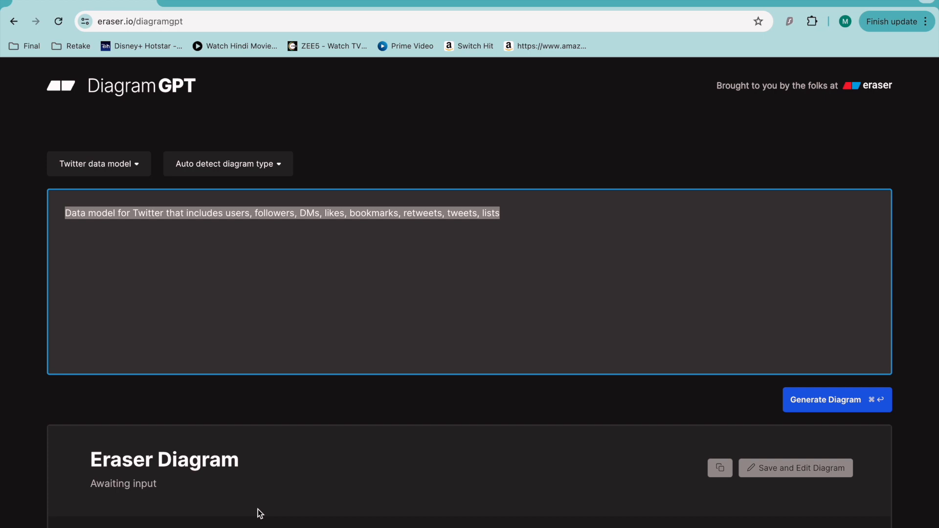
Step: Enter the prompt 'GitHub Repository management' and open the diagram type list
type("Glt")
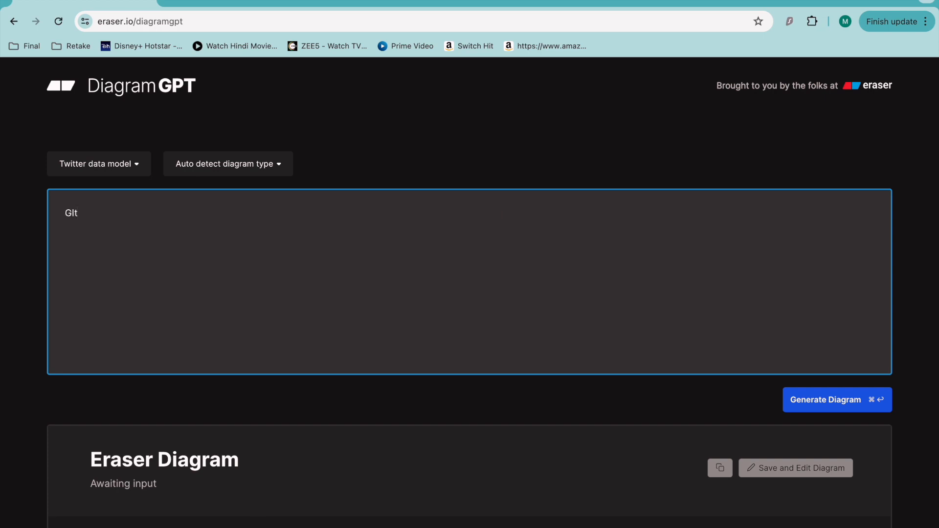
type("HUb")
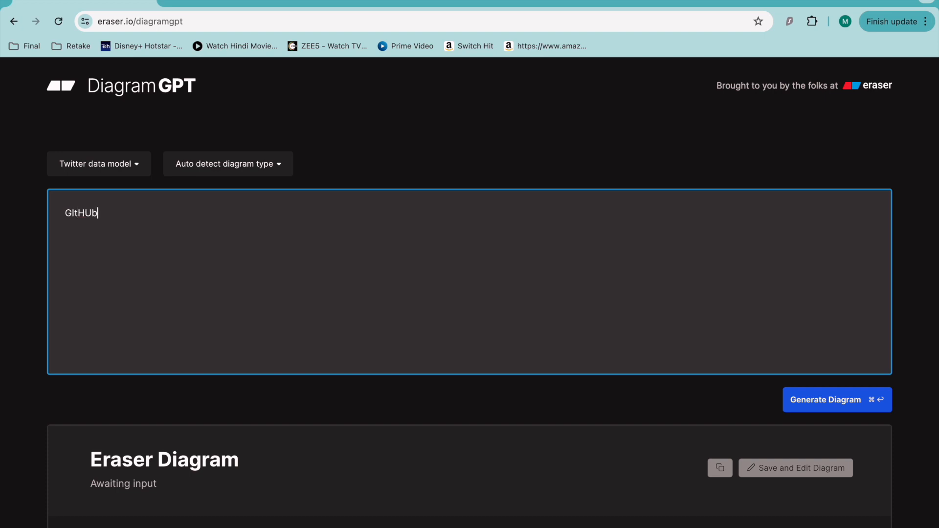
type("manag")
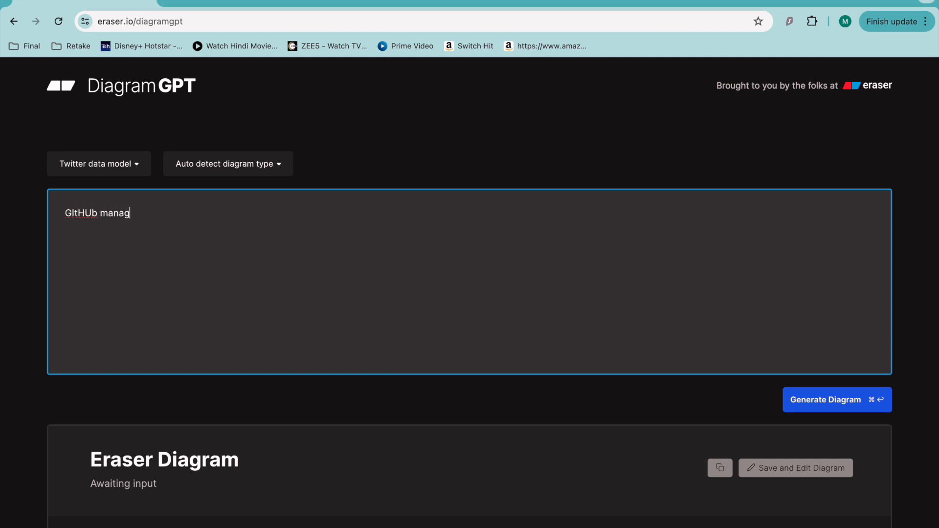
type("em")
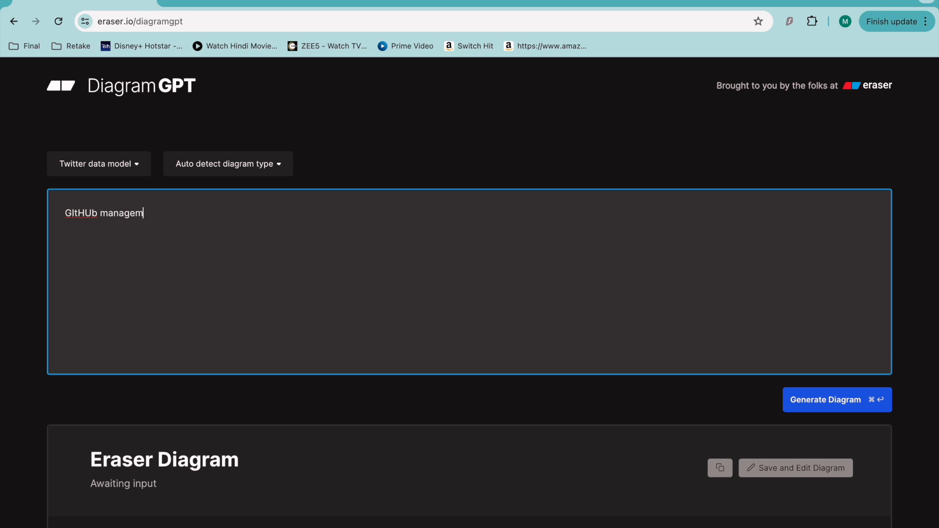
type("ent")
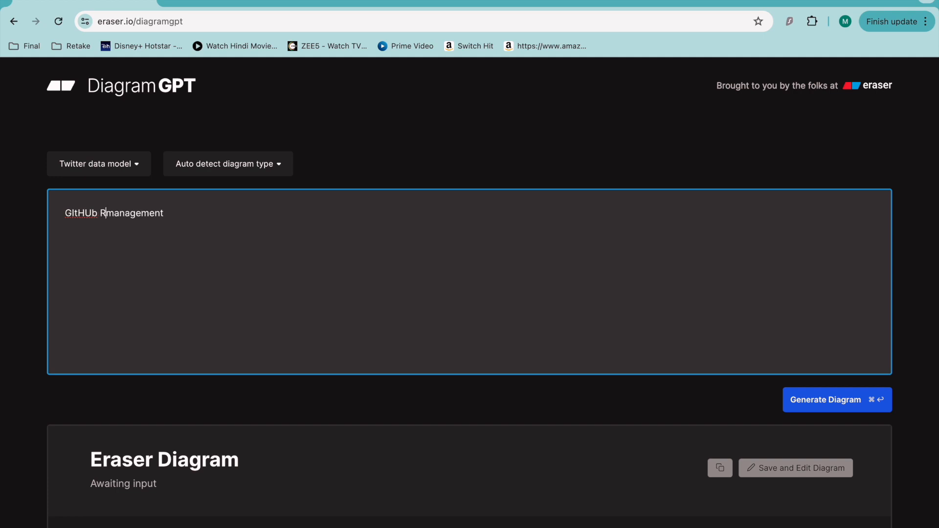
type("eso")
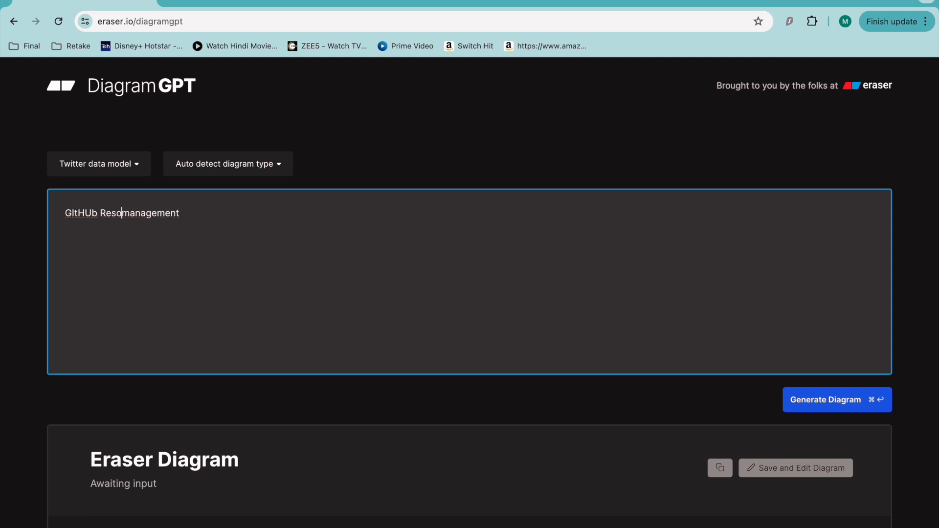
type("p")
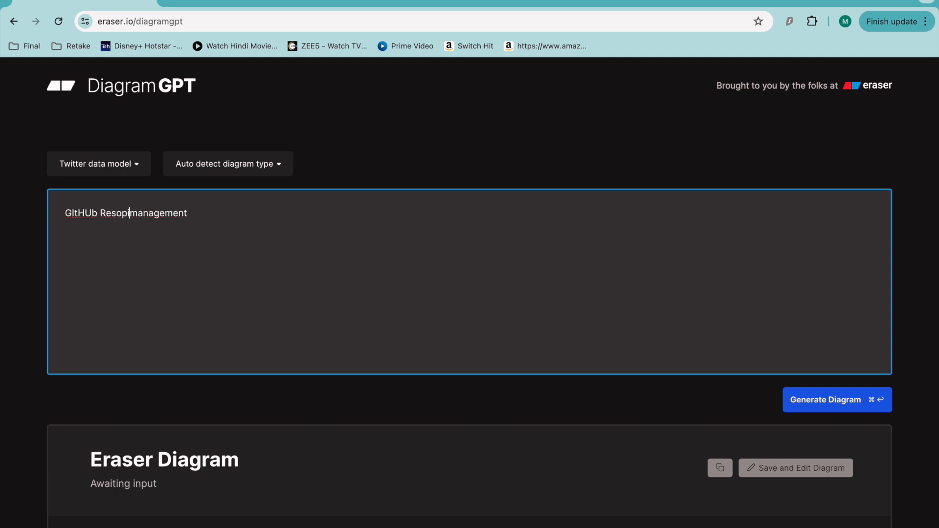
key("Backspace")
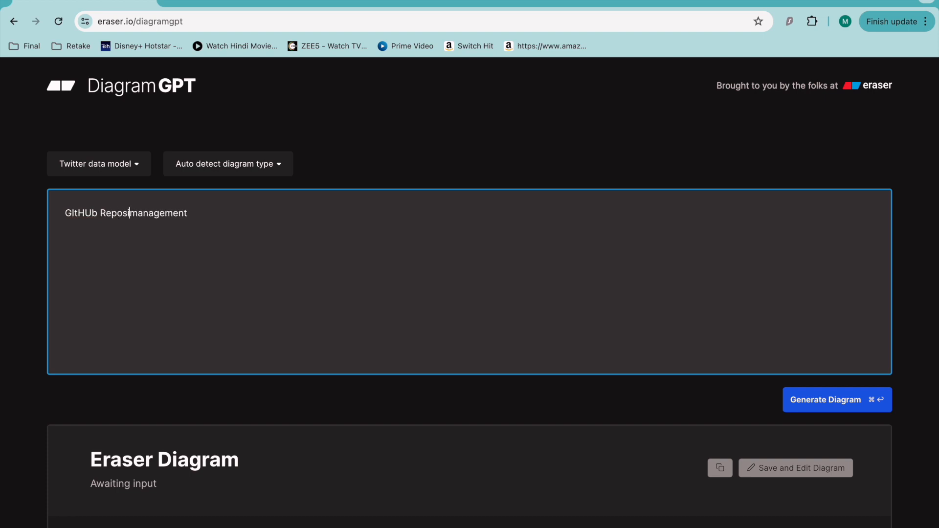
type("itory")
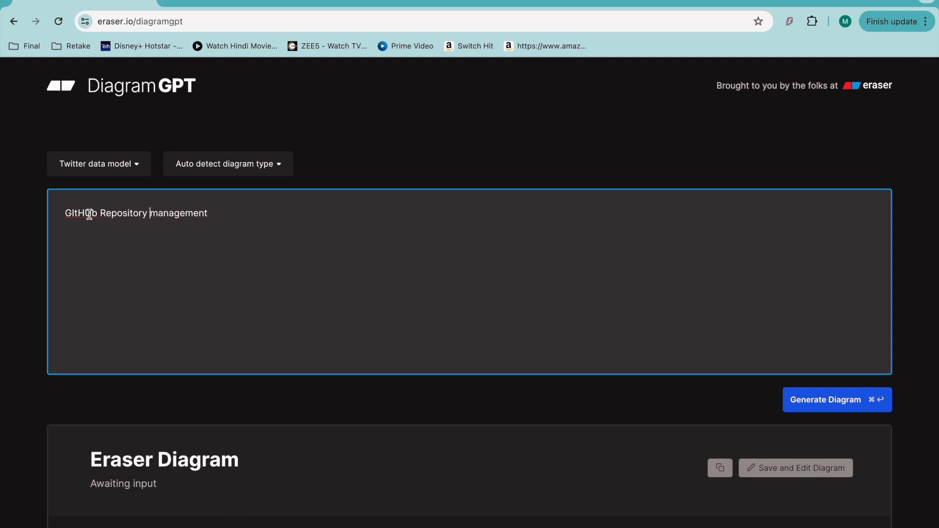
left_click(228, 164)
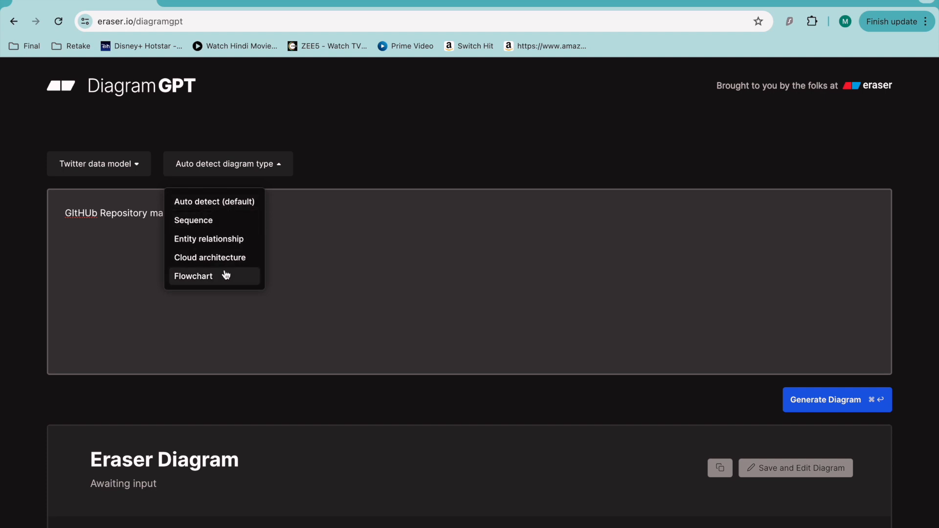
Step: Choose Flowchart, try generating, and continue into a new untitled Eraser file
left_click(193, 275)
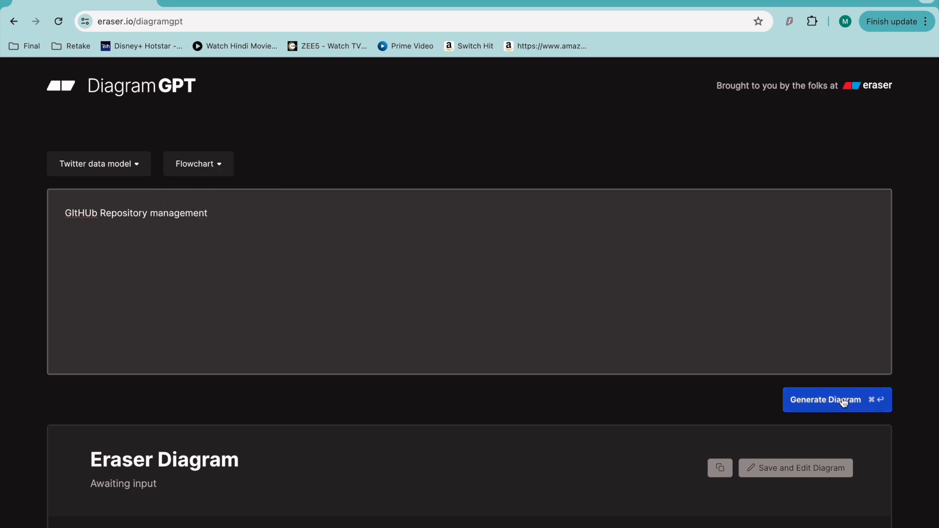
left_click(837, 400)
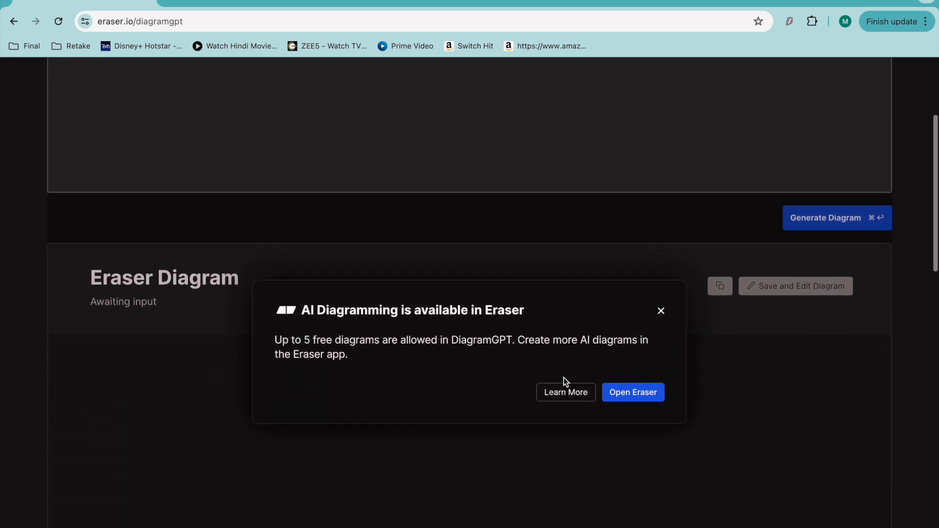
left_click(633, 392)
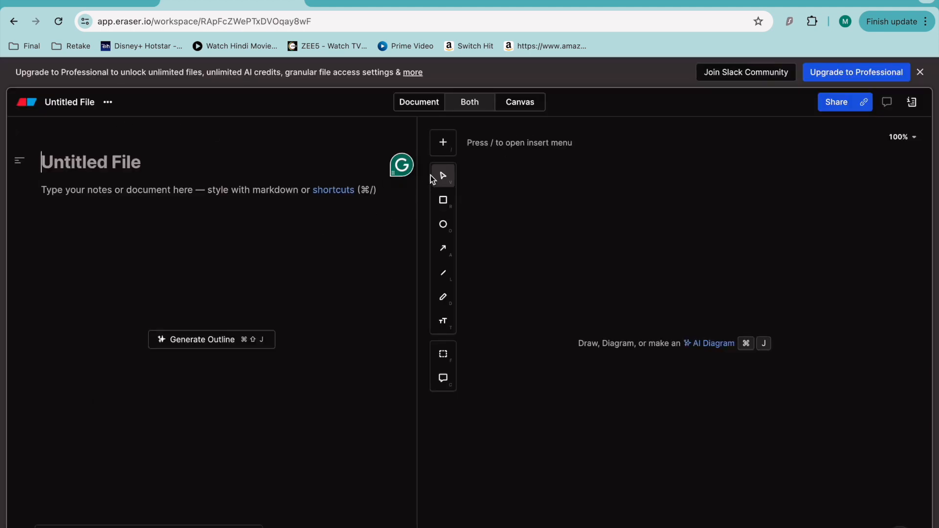
Step: Enter 'Create Cargo management system Design' as the AI diagram generation prompt
left_click(519, 102)
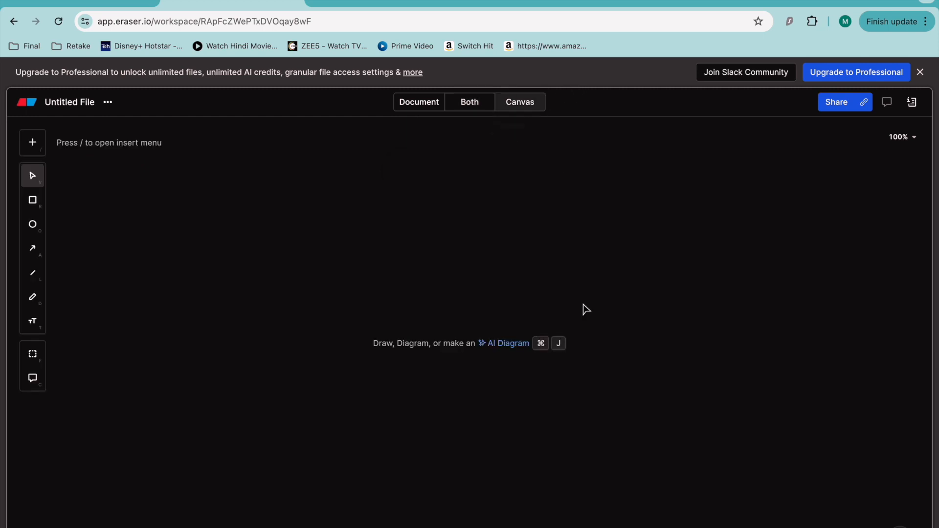
left_click(508, 343)
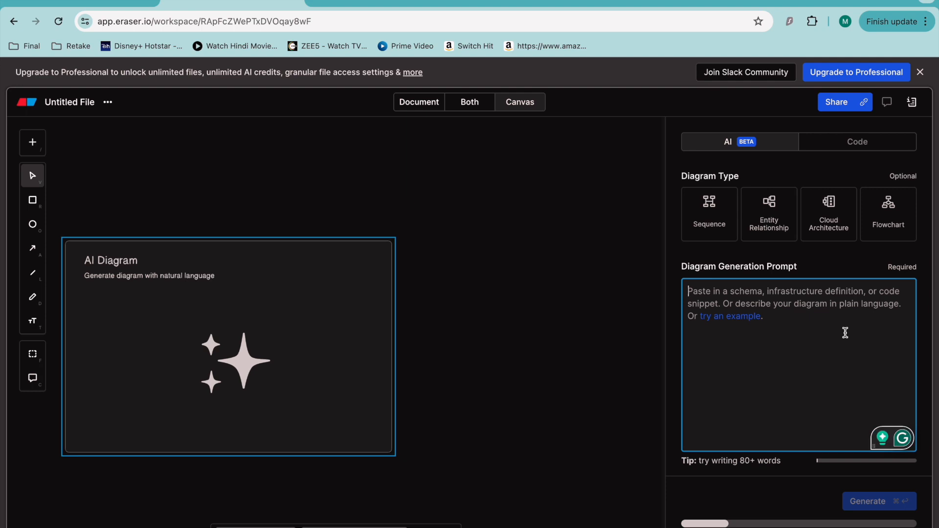
type("T")
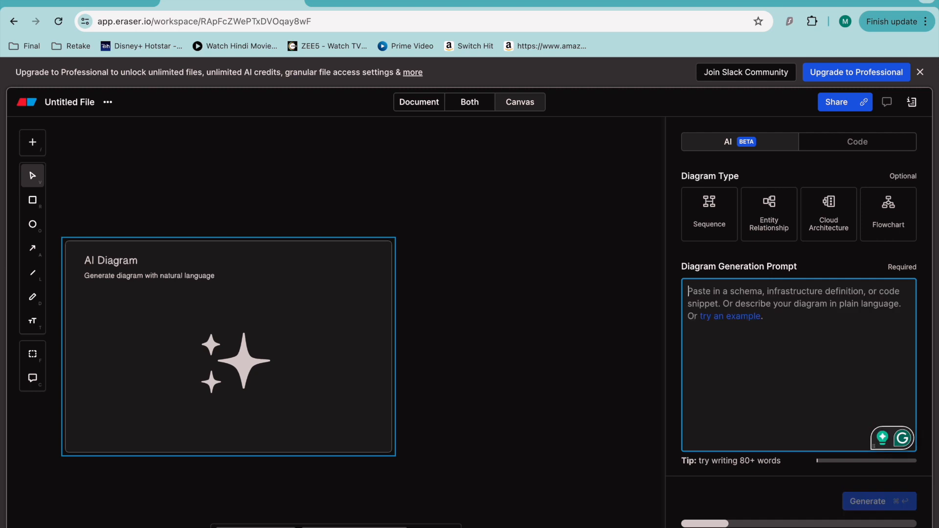
type("Ho")
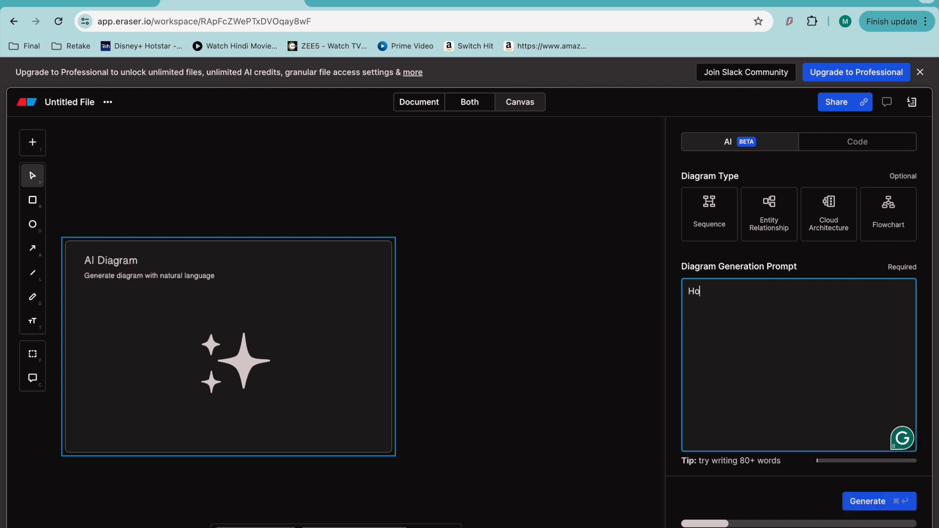
type("tel")
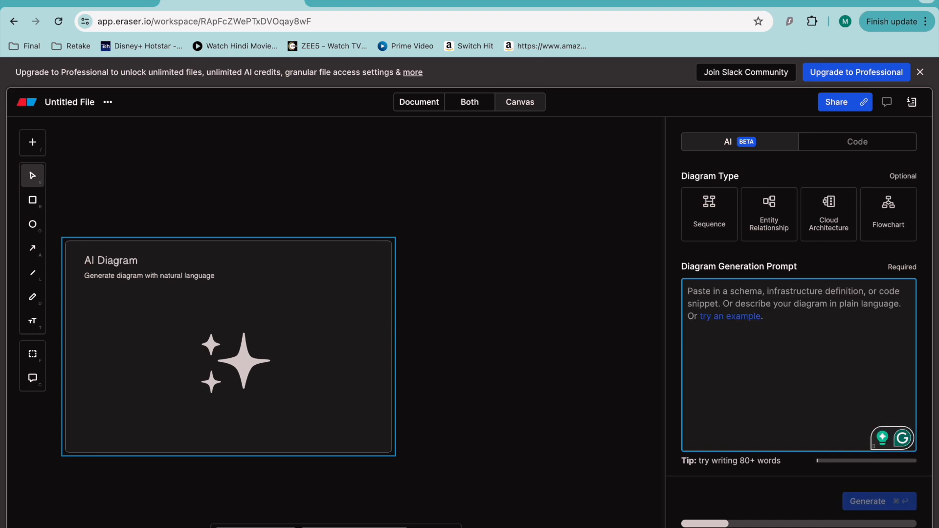
type("Cargo")
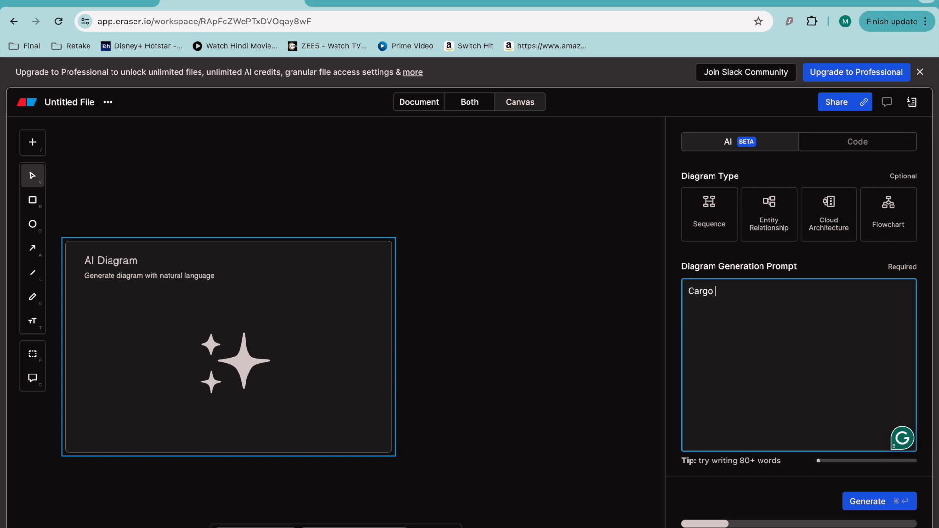
type("managme")
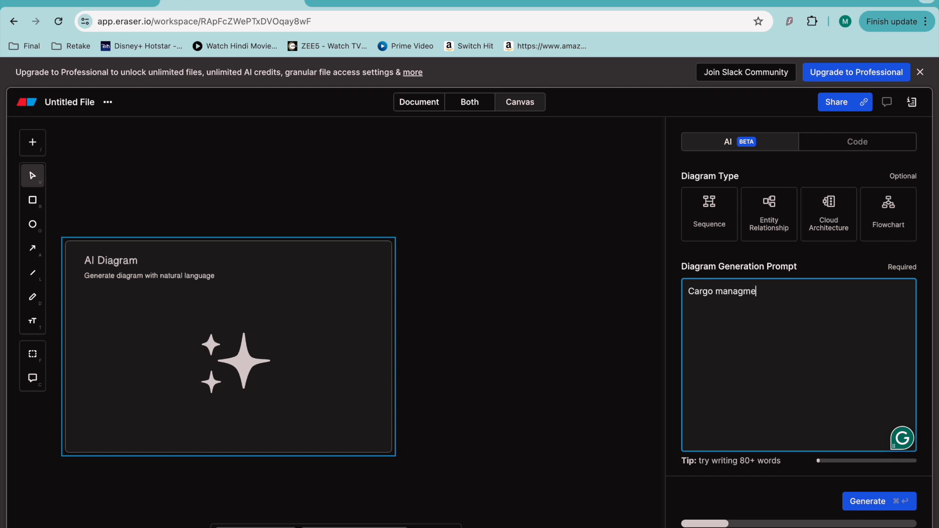
type("nt system")
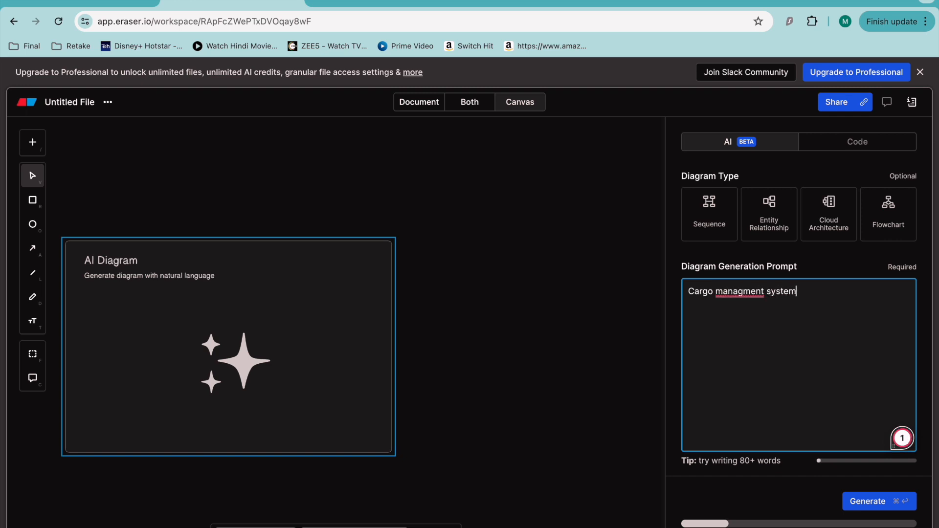
type("Des")
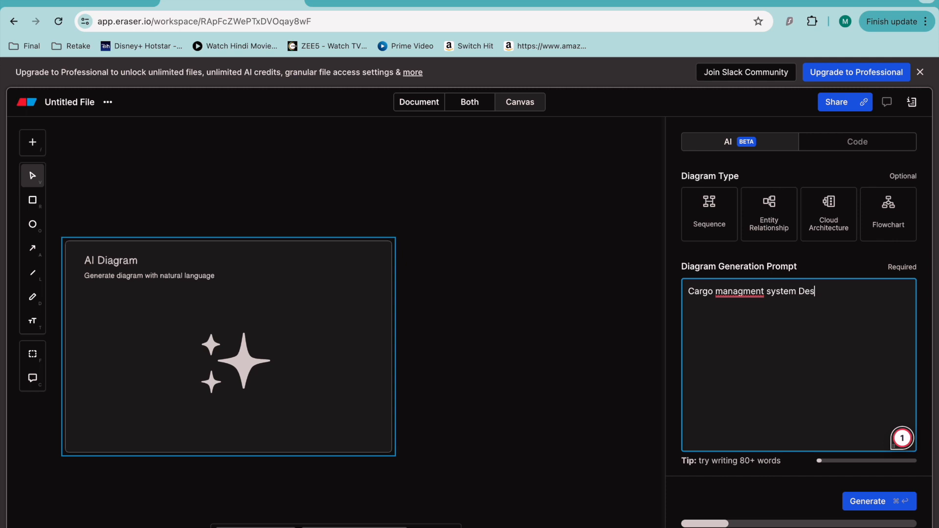
type("igne")
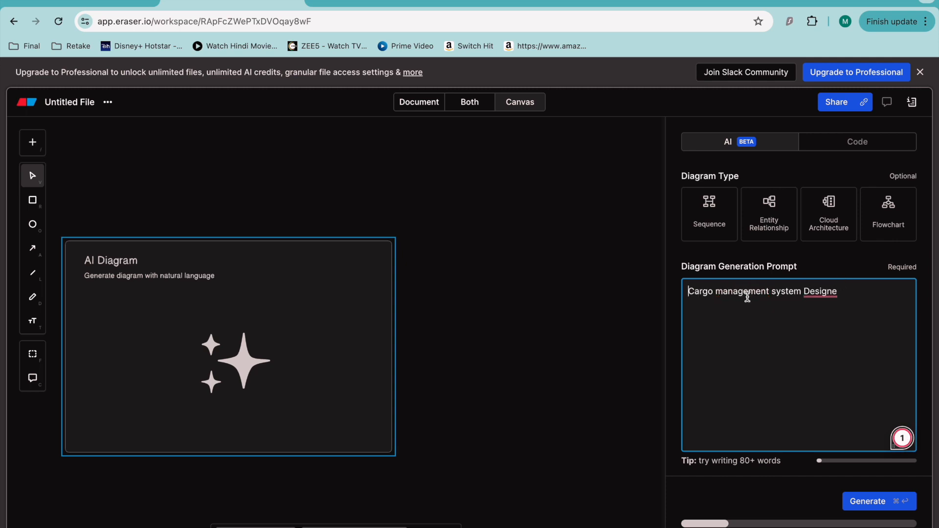
type("Create")
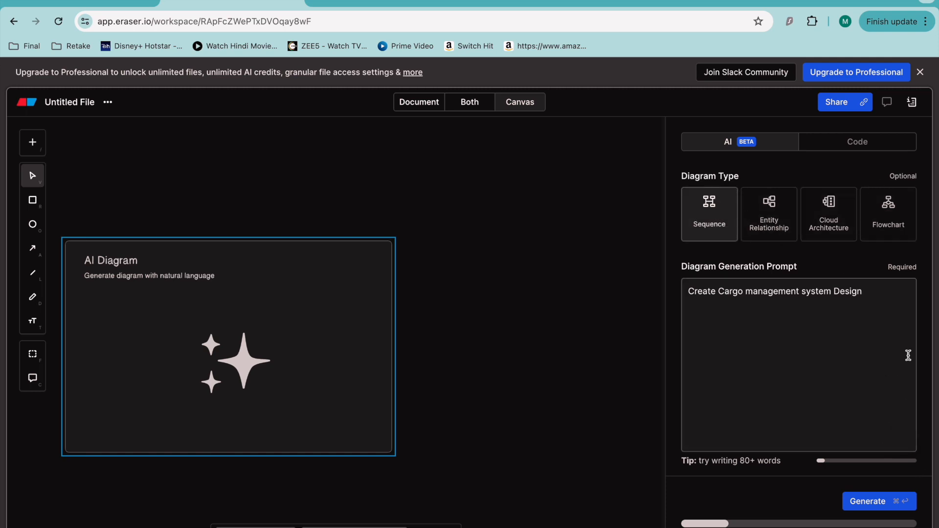
Step: Set the diagram type to Cloud Architecture and view Plans & Billing settings
left_click(828, 214)
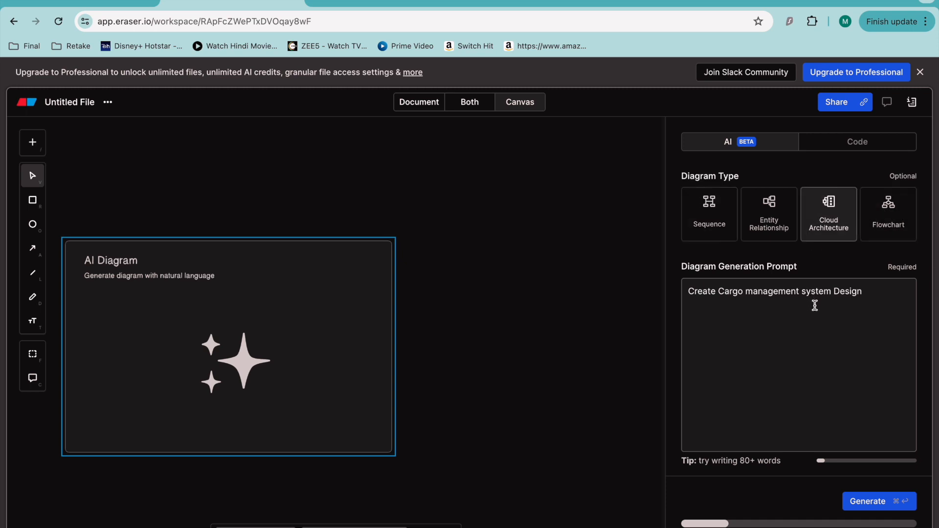
left_click(707, 291)
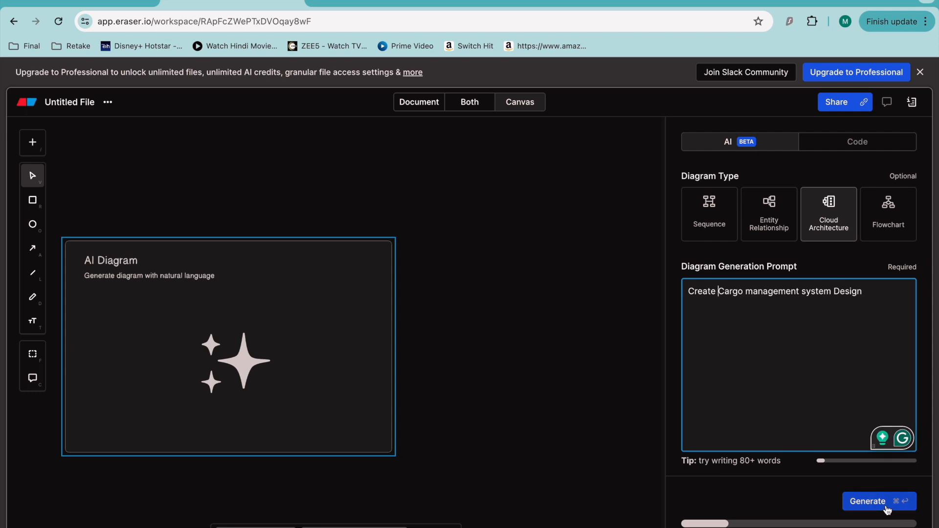
mouse_move(893, 113)
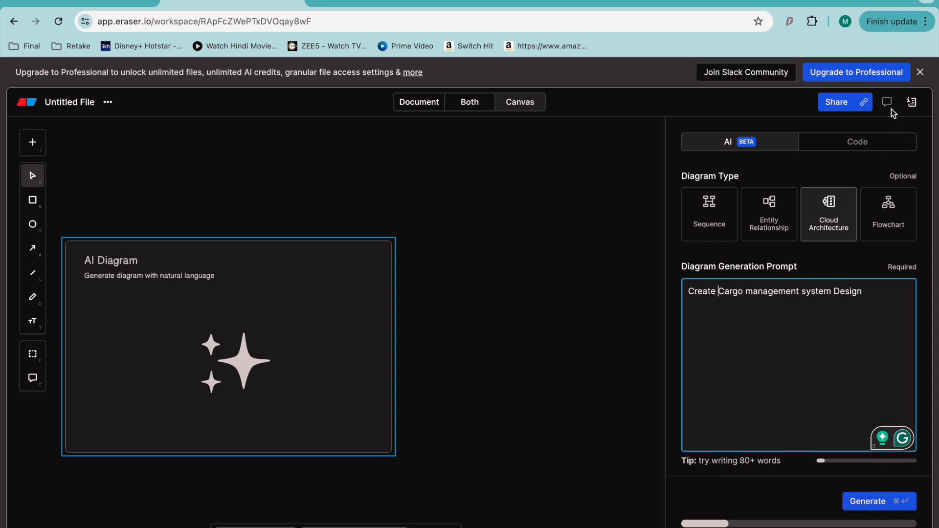
left_click(856, 72)
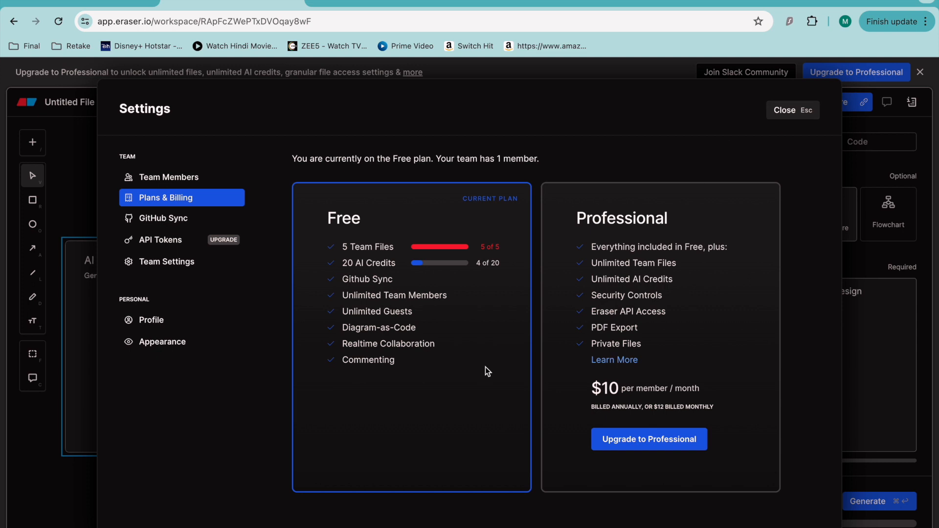
mouse_move(373, 291)
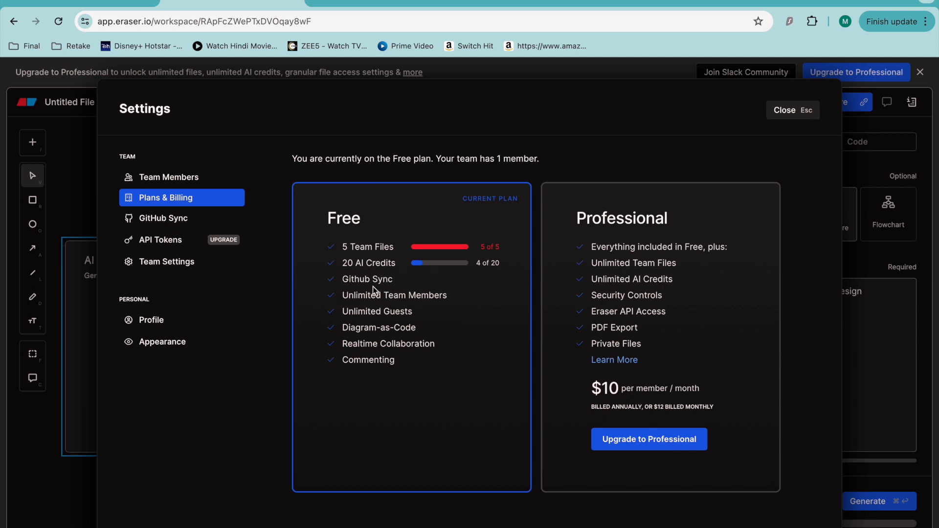
mouse_move(471, 254)
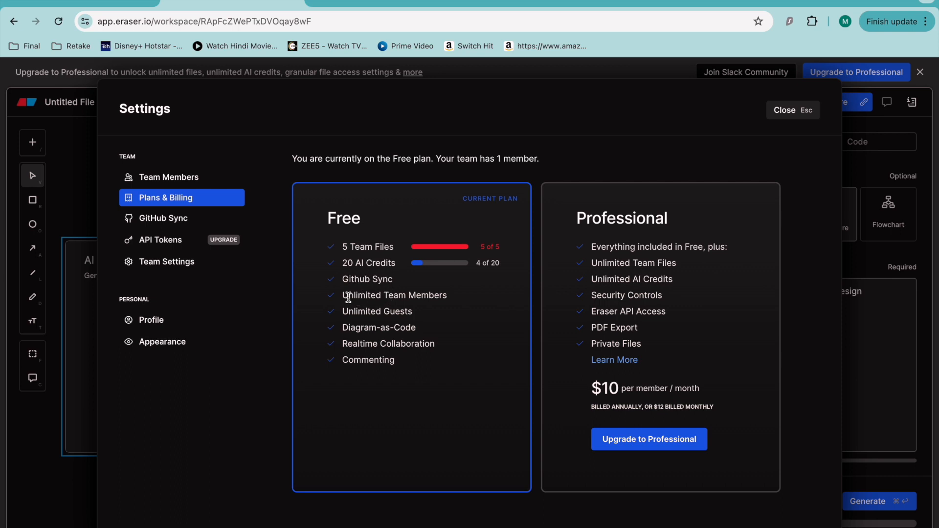
mouse_move(364, 308)
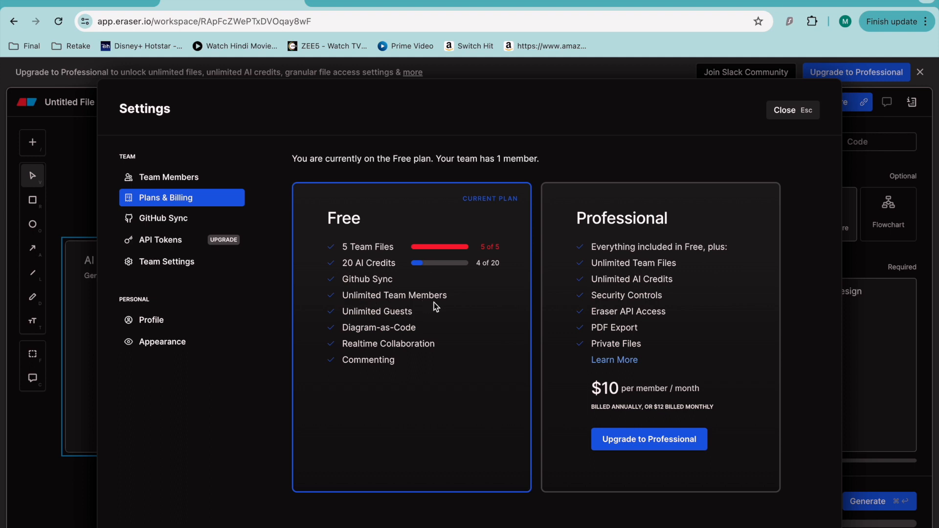
mouse_move(372, 336)
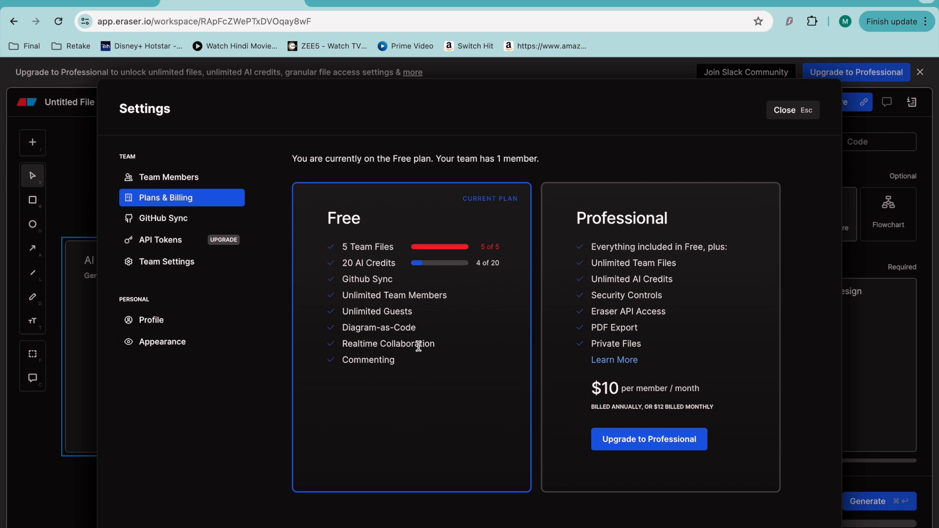
mouse_move(367, 371)
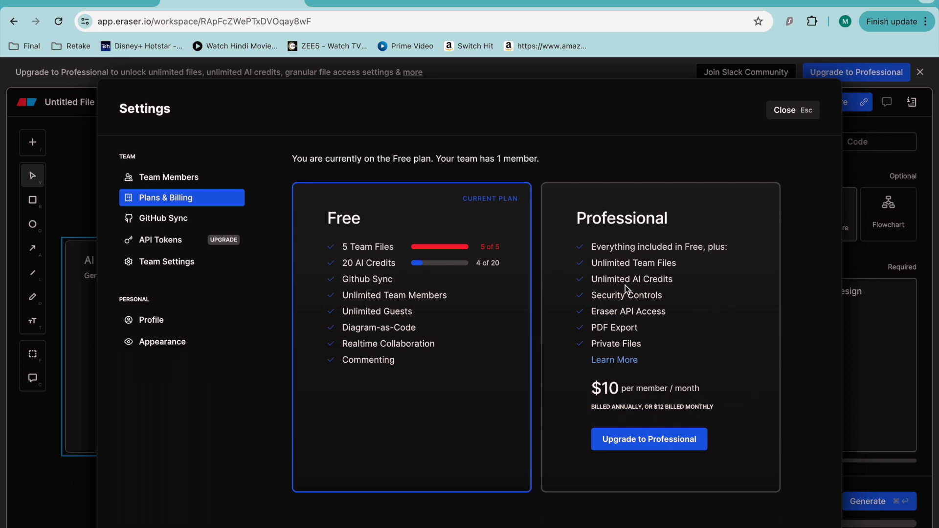
mouse_move(696, 117)
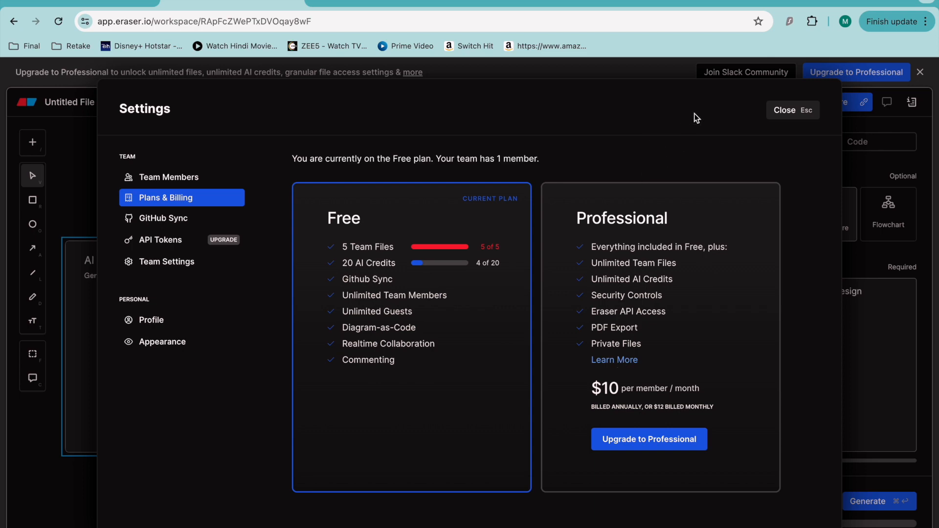
Step: Review Team Members and API Tokens settings, then generate the cargo architecture diagram
left_click(785, 110)
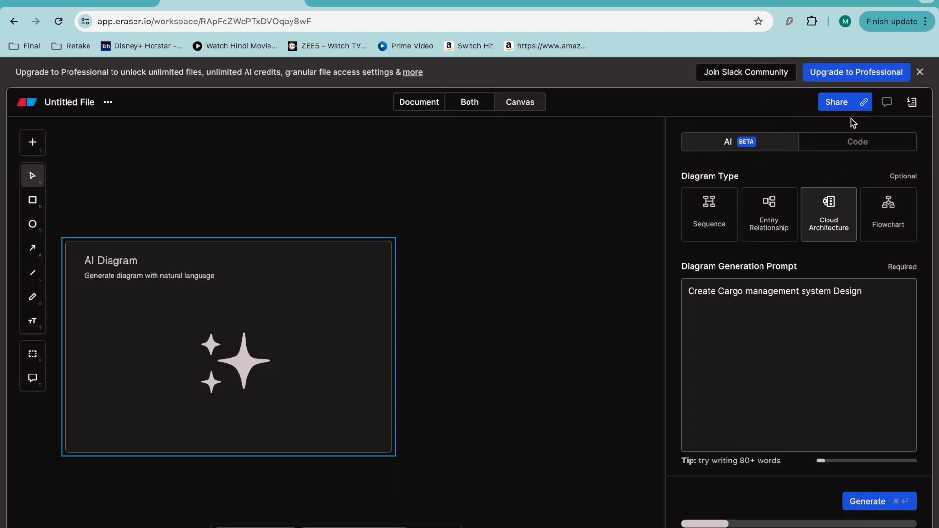
left_click(855, 72)
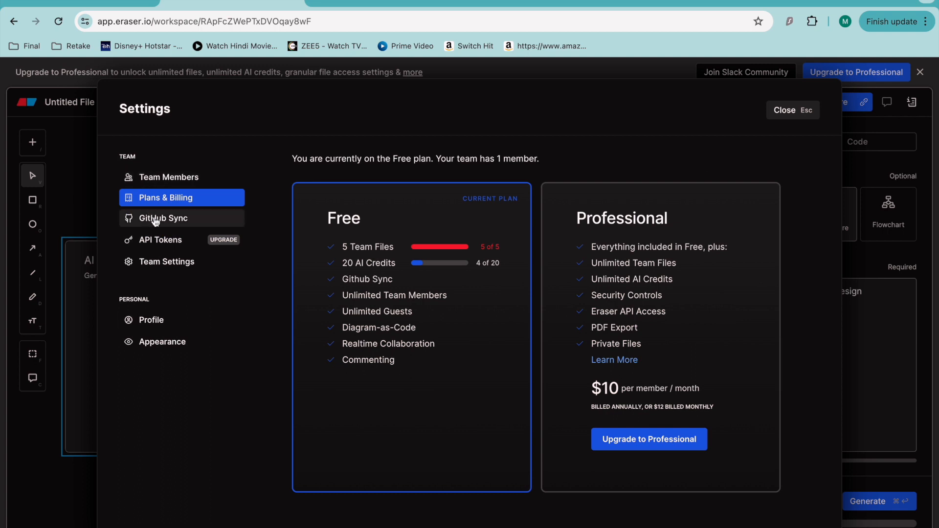
left_click(170, 176)
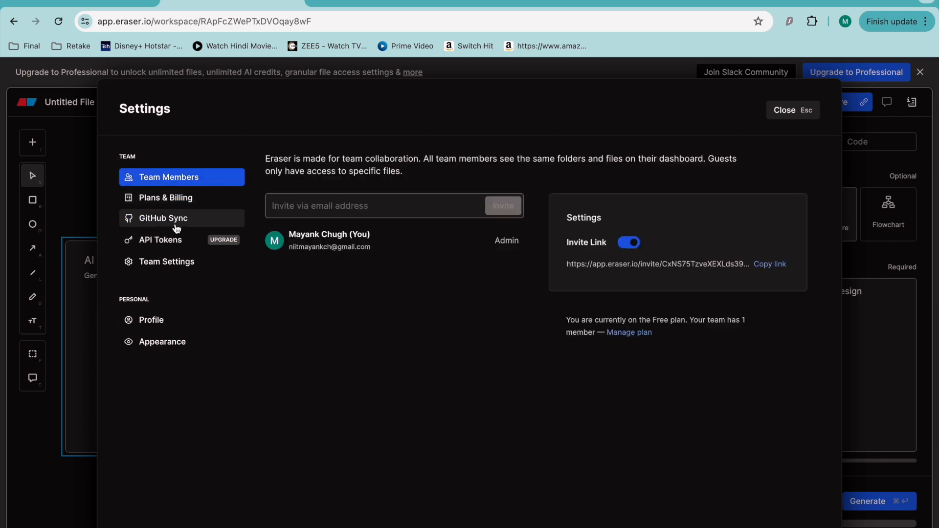
left_click(159, 239)
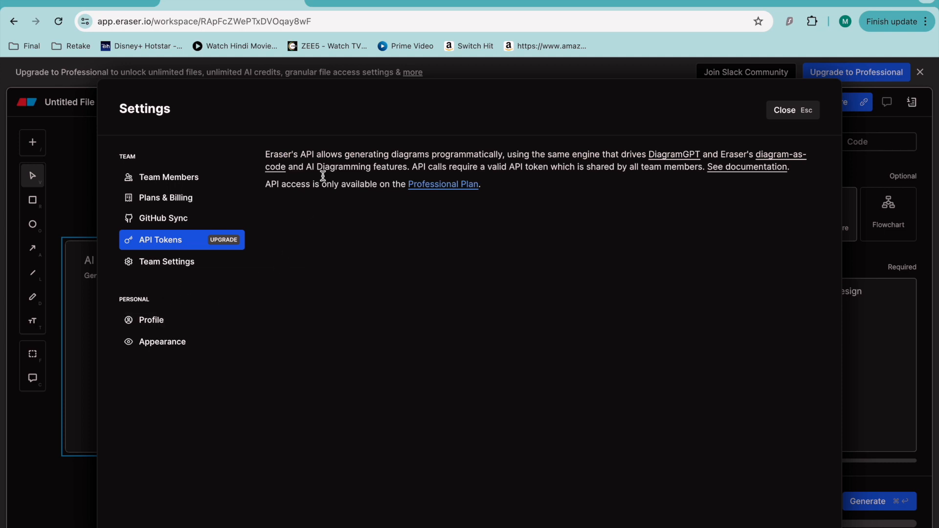
left_click(785, 109)
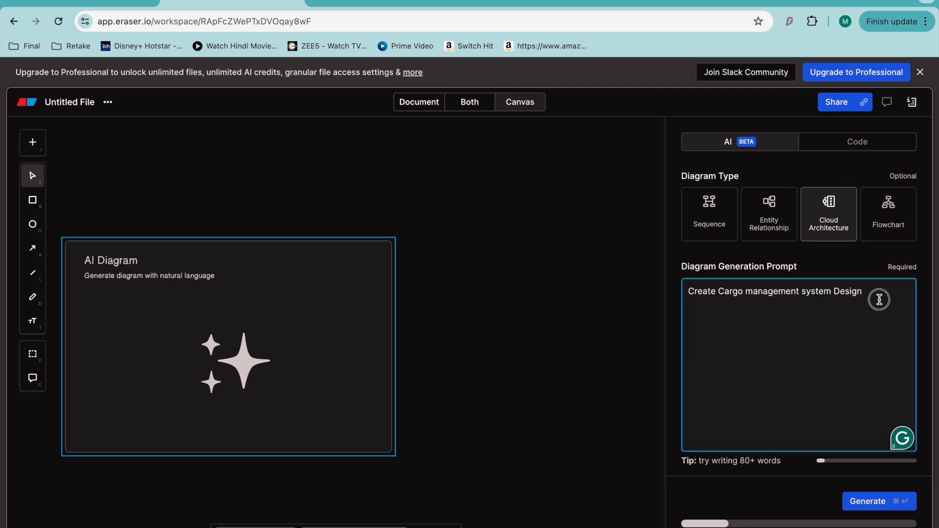
left_click(879, 502)
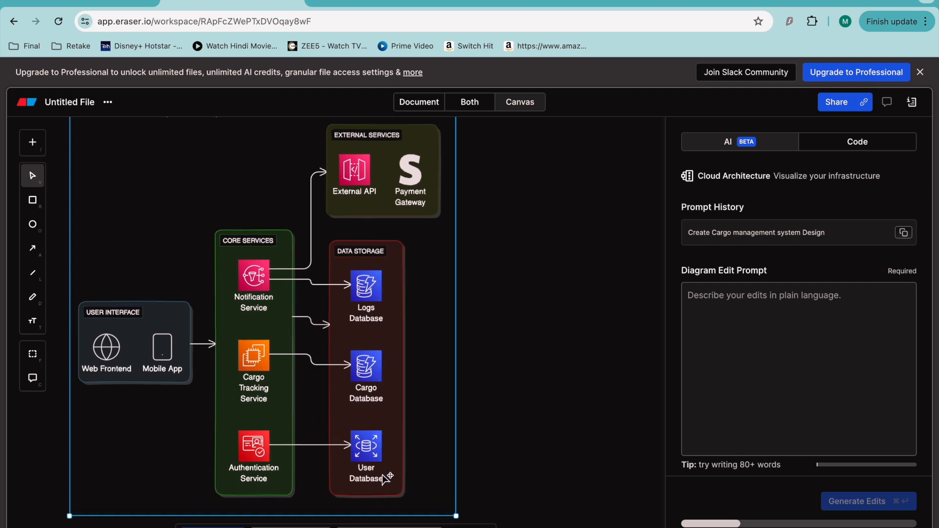
Step: Submit the edit prompt 'Add ER diagram for Cargo Database' and generate the edits
left_click(798, 368)
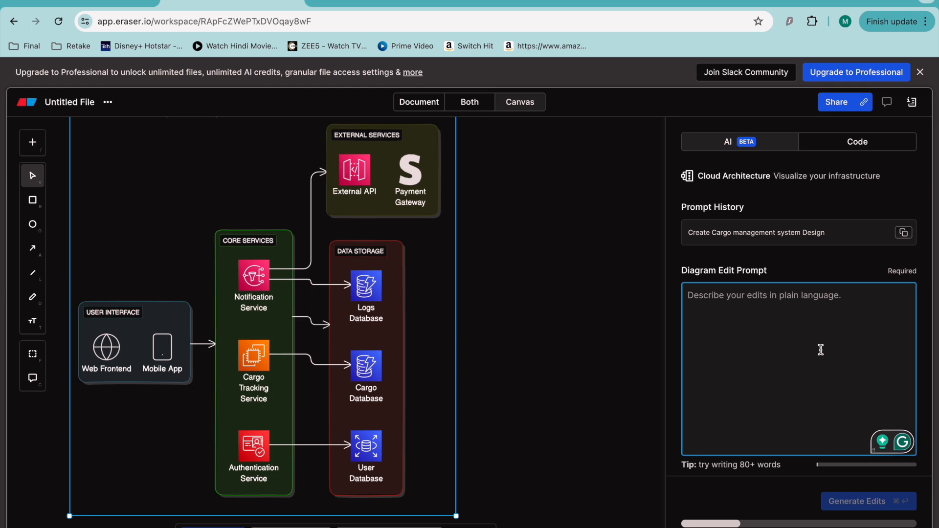
mouse_move(820, 480)
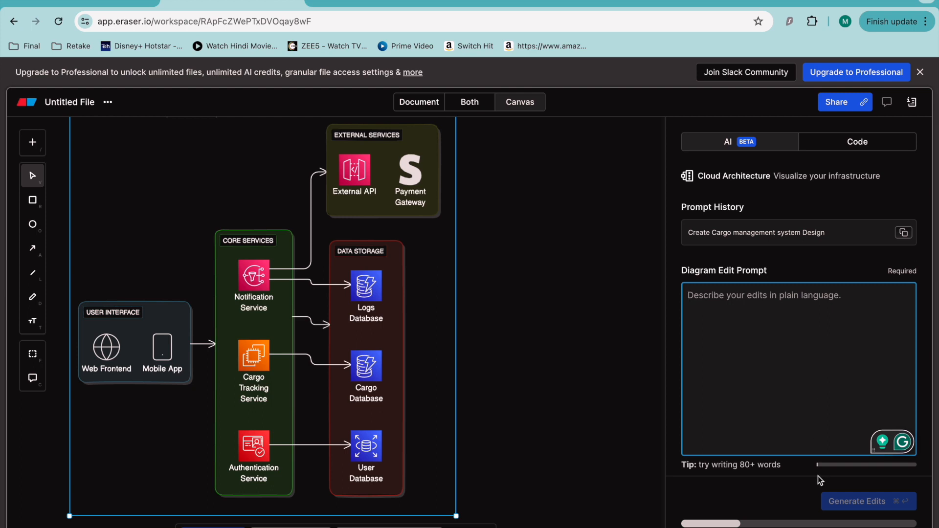
type("Add")
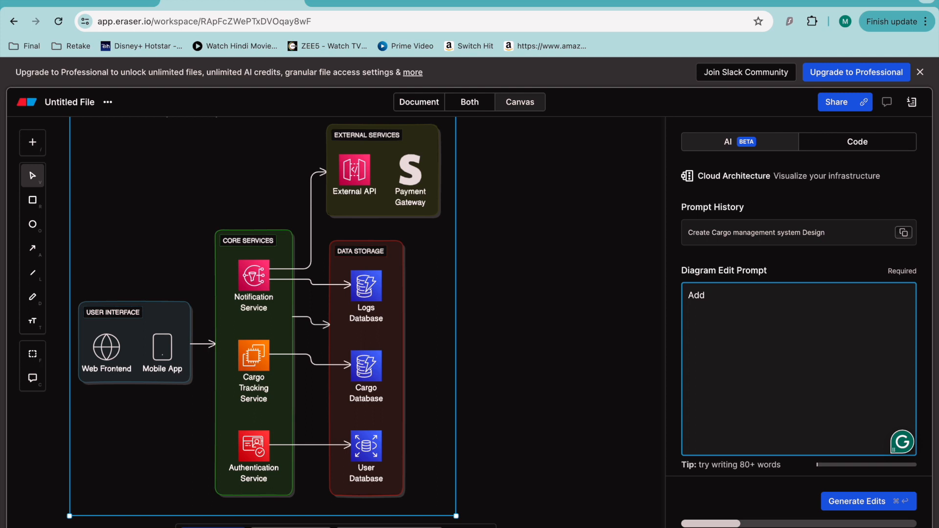
type("er")
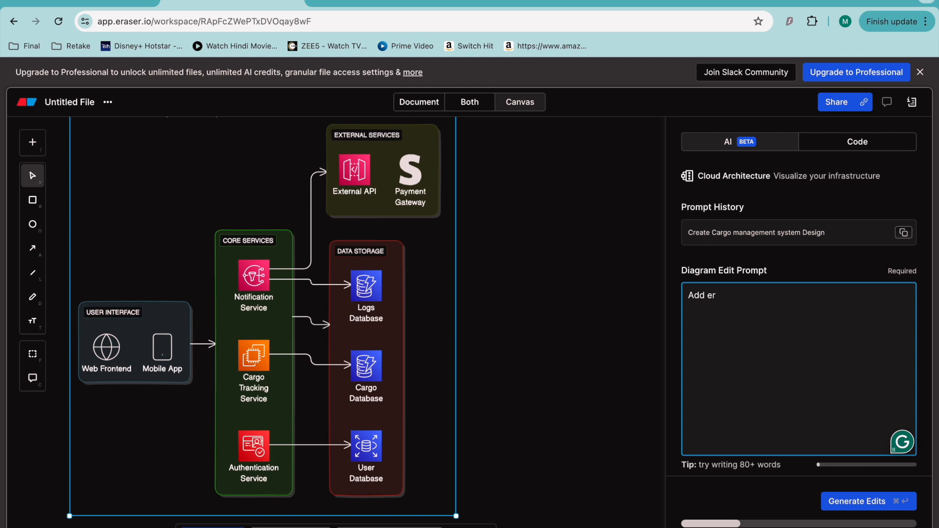
key("Backspace")
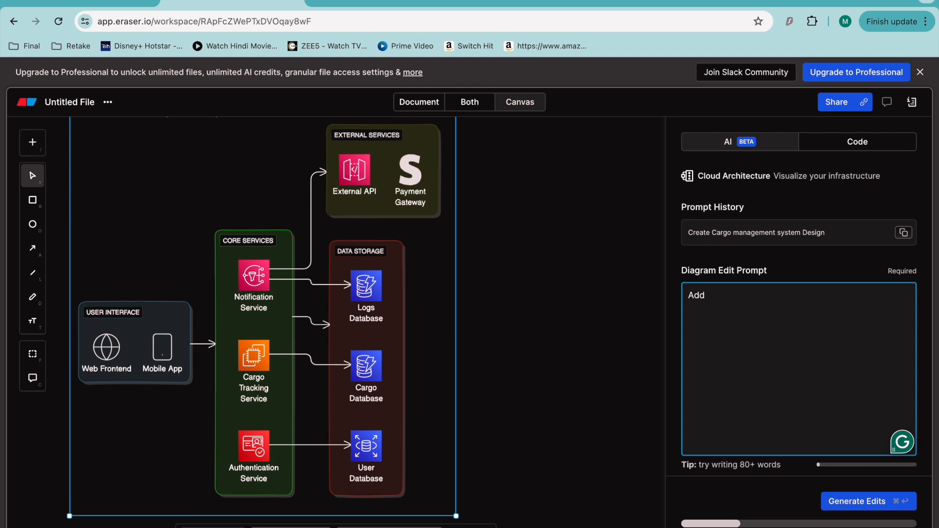
type("ER")
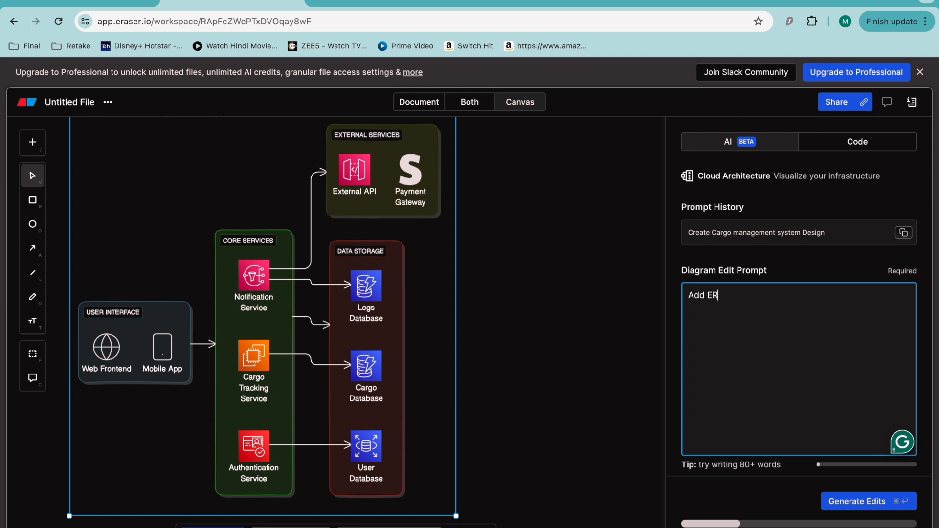
type("diagram for")
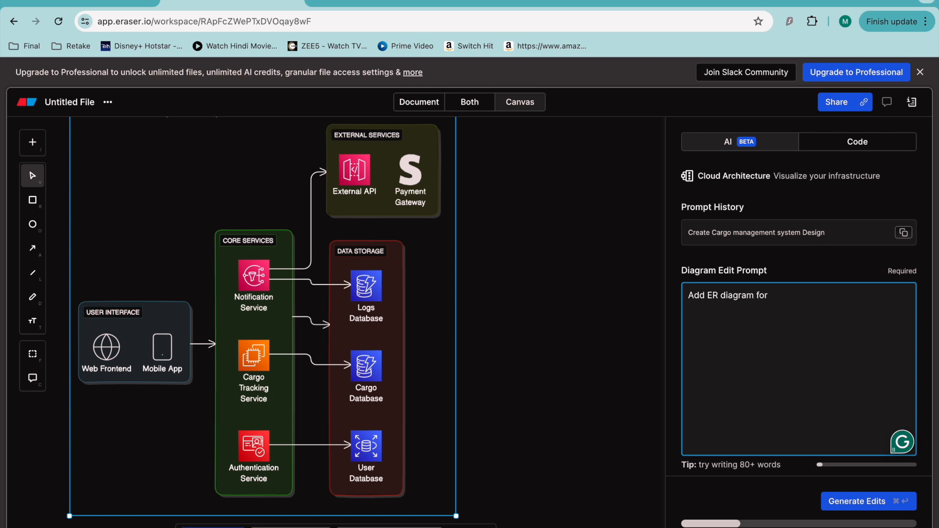
type("Cargo")
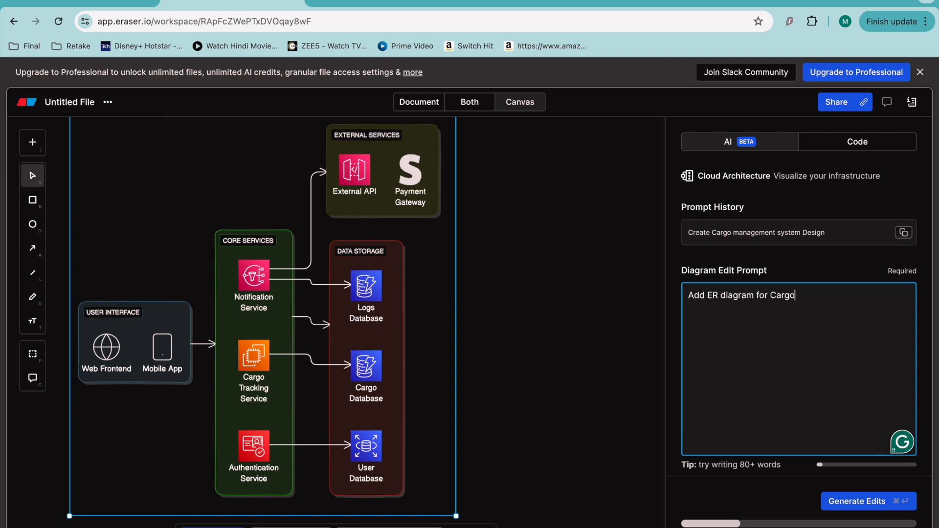
type("Database")
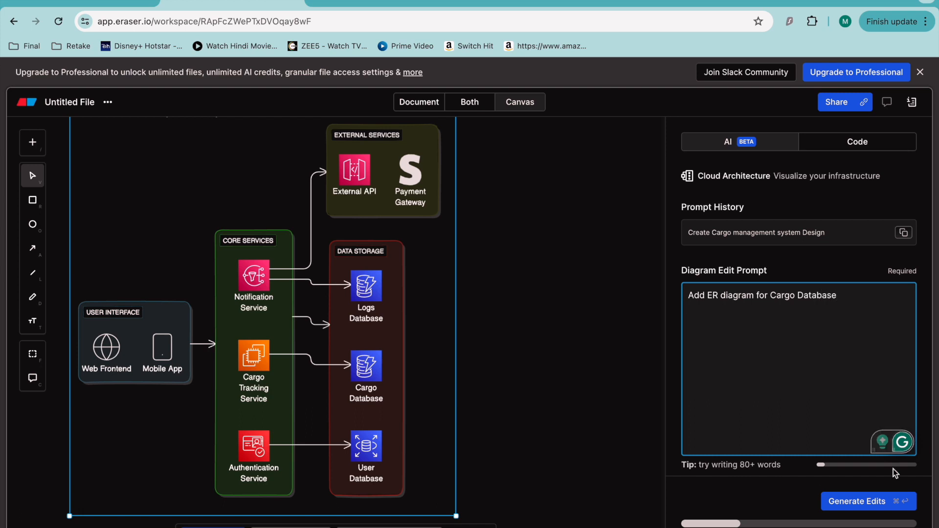
left_click(857, 502)
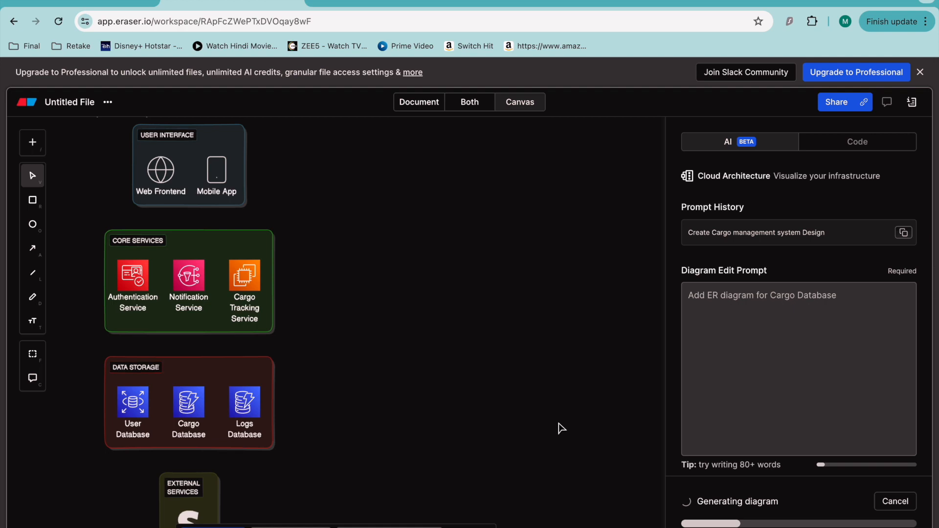
scroll("down", 3)
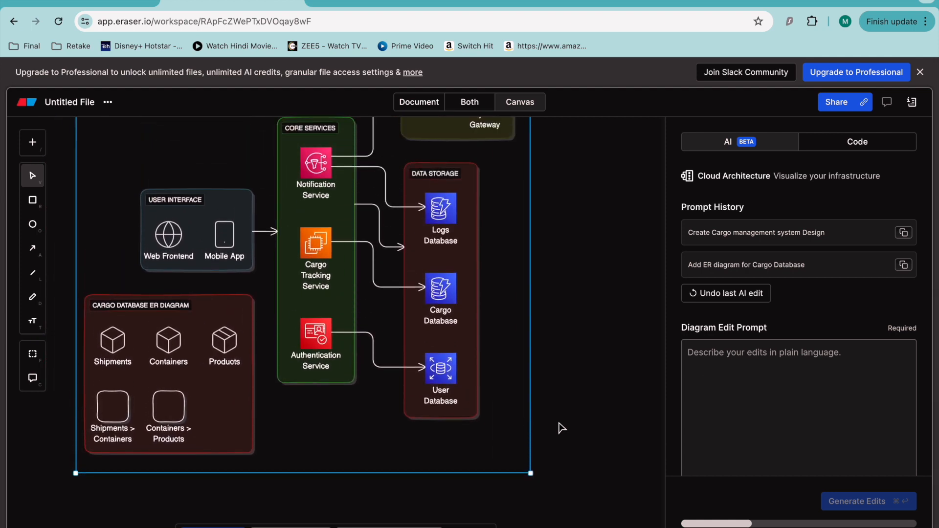
Step: Show the diagram code and scroll to the Cargo Database ER Diagram block
scroll("down", 3)
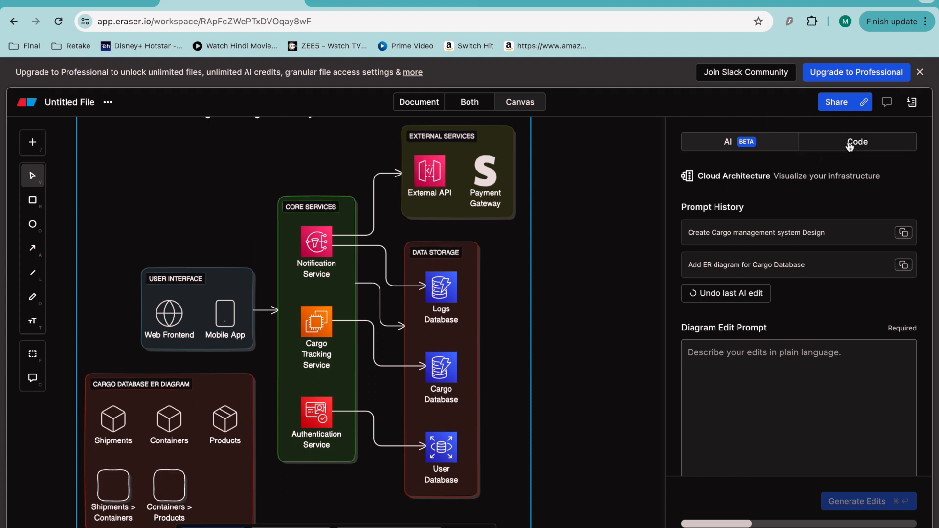
left_click(856, 141)
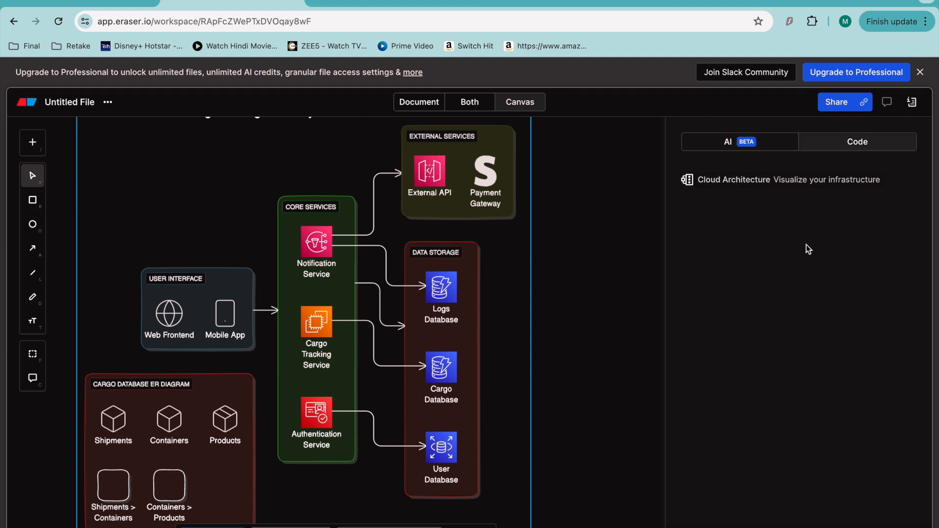
left_click(856, 142)
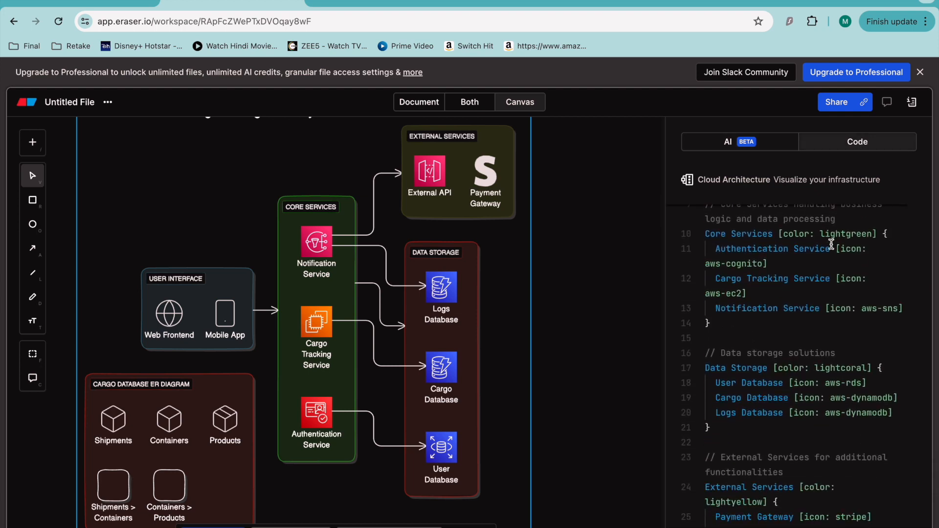
scroll("down", 3)
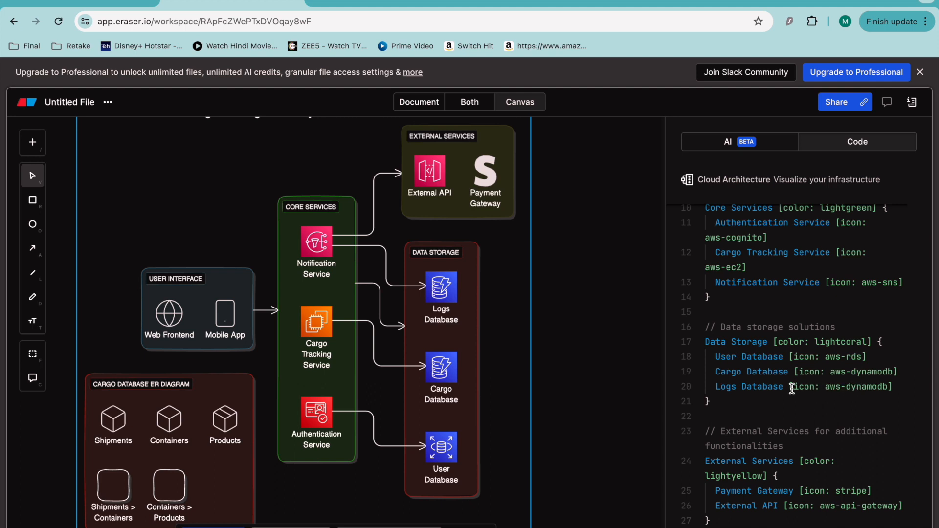
scroll("down", 3)
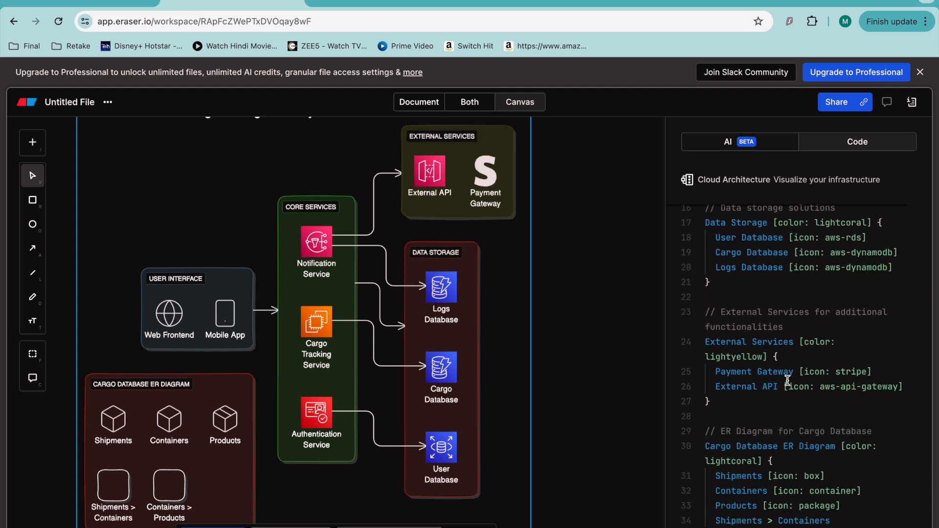
scroll("down", 3)
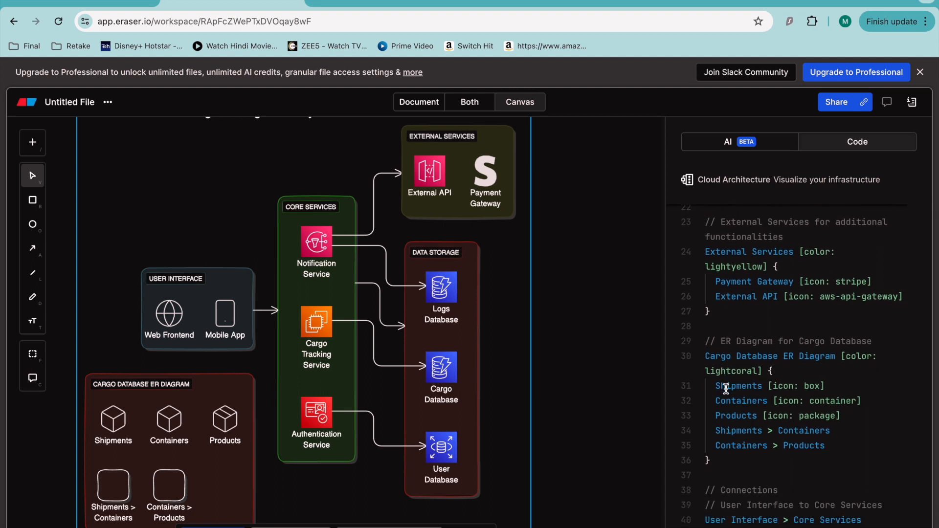
scroll("down", 3)
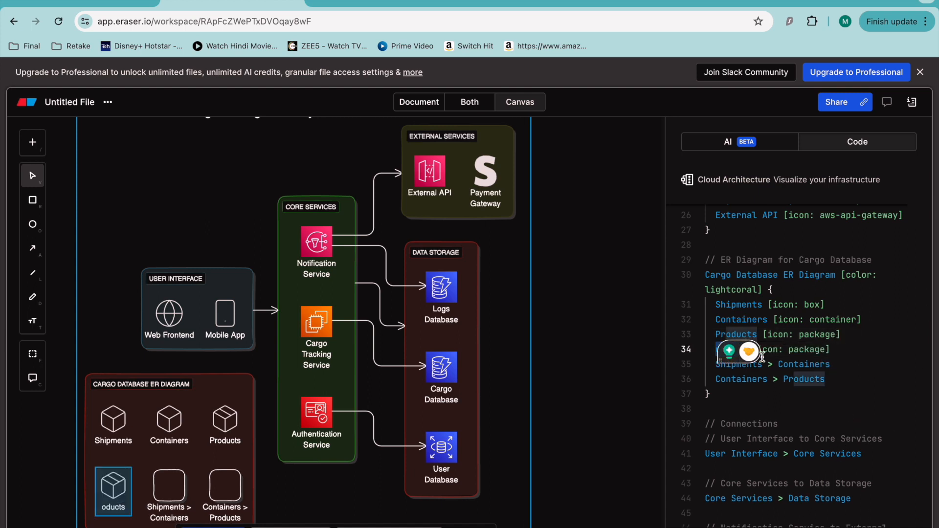
Step: Name the new entity 'Import Process' in the code and add an Export Process entity
type("Import")
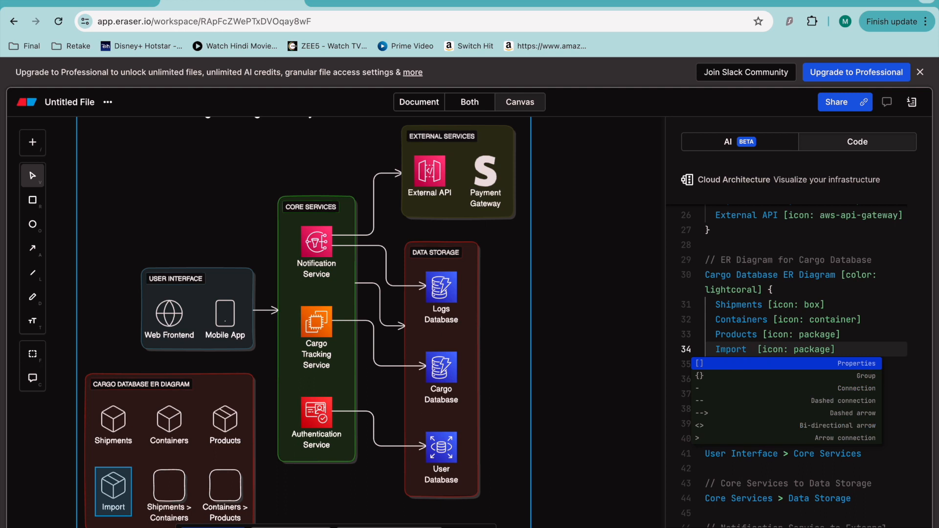
type("Process")
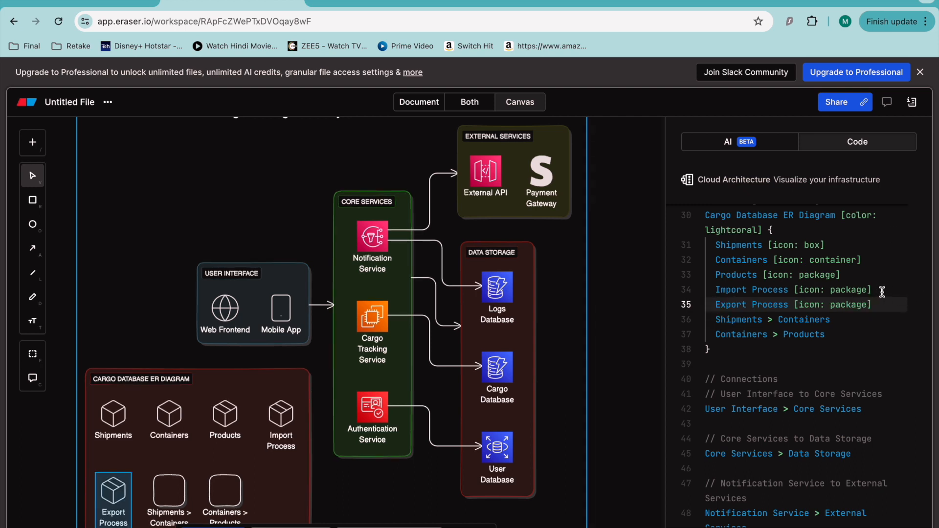
double_click(788, 304)
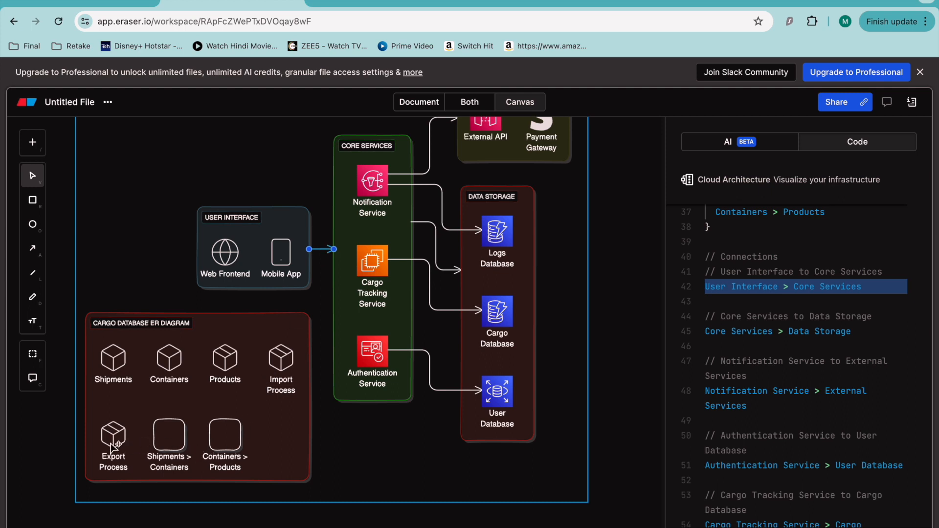
mouse_move(333, 253)
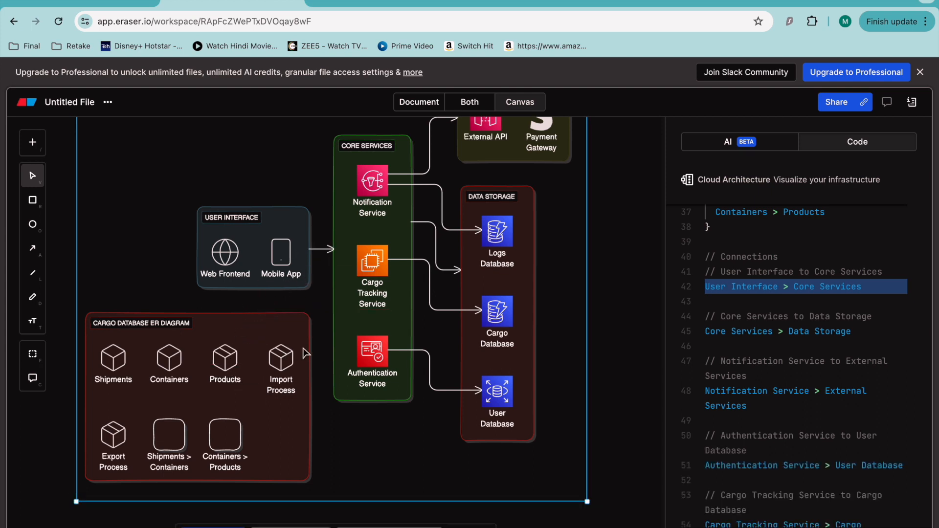
mouse_move(304, 352)
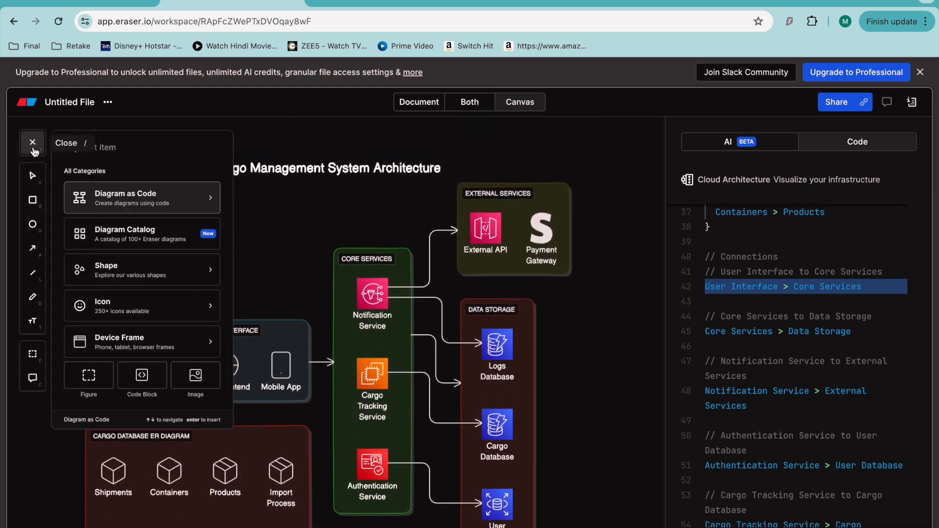
mouse_move(142, 233)
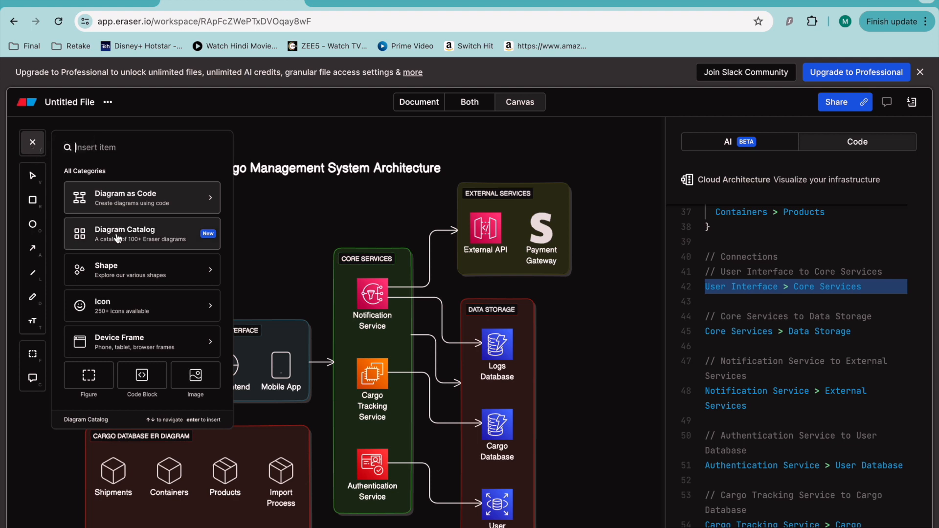
Step: Dismiss the Insert item menu and clear the canvas selection
left_click(32, 142)
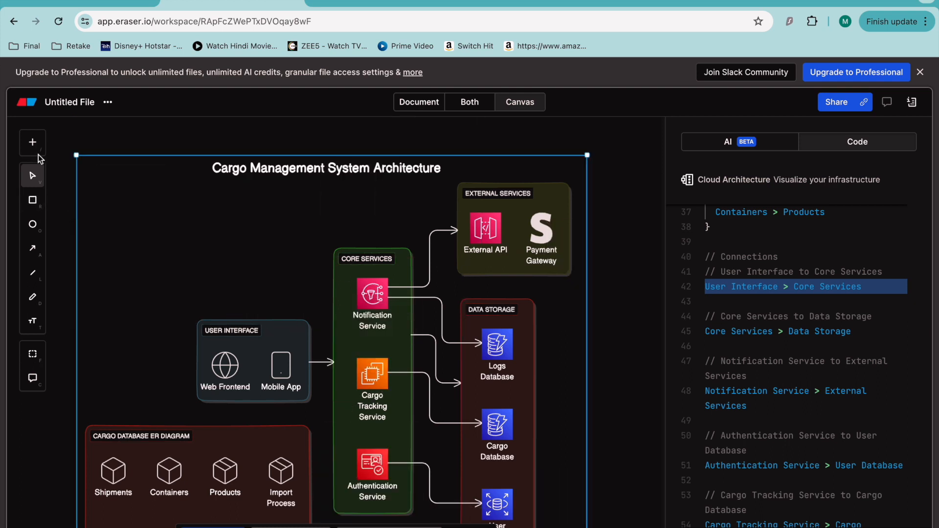
left_click(32, 143)
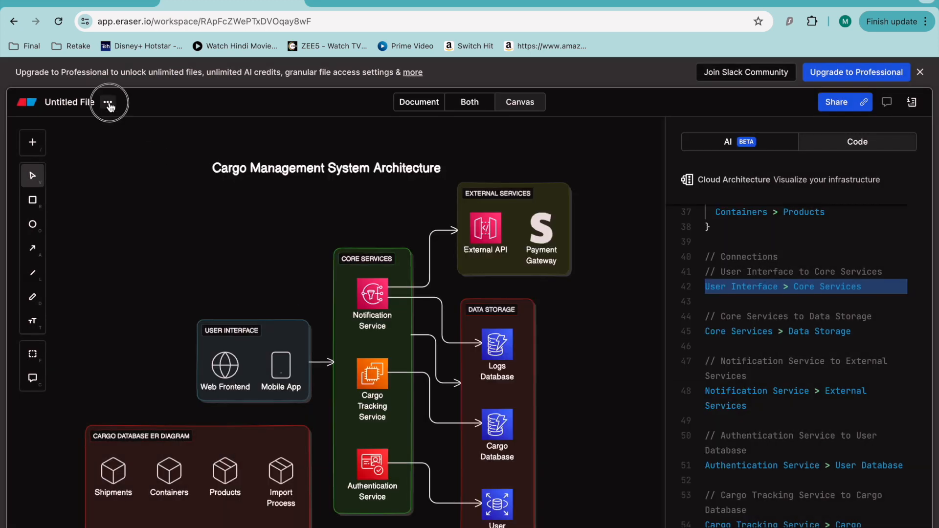
mouse_move(143, 189)
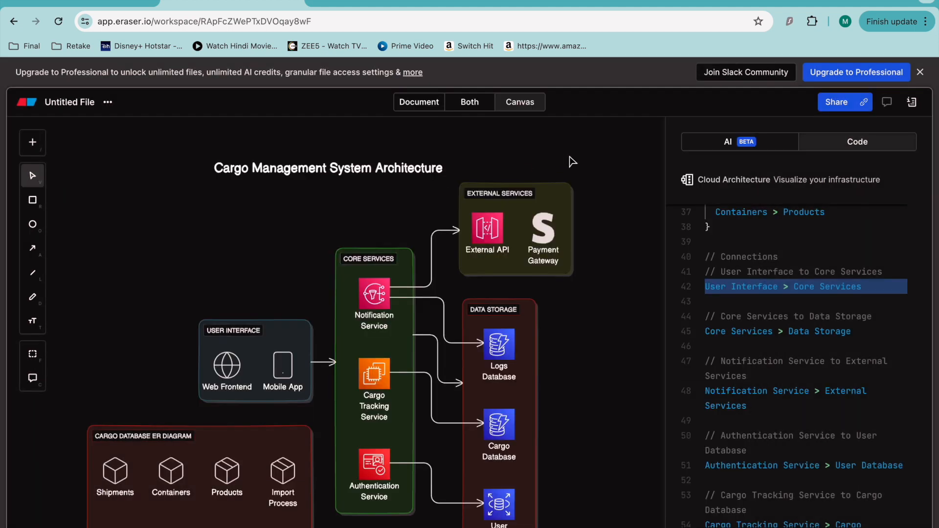
Step: Switch the Untitled File to Document view, check the shortcuts, and add an AI Outline block
left_click(418, 102)
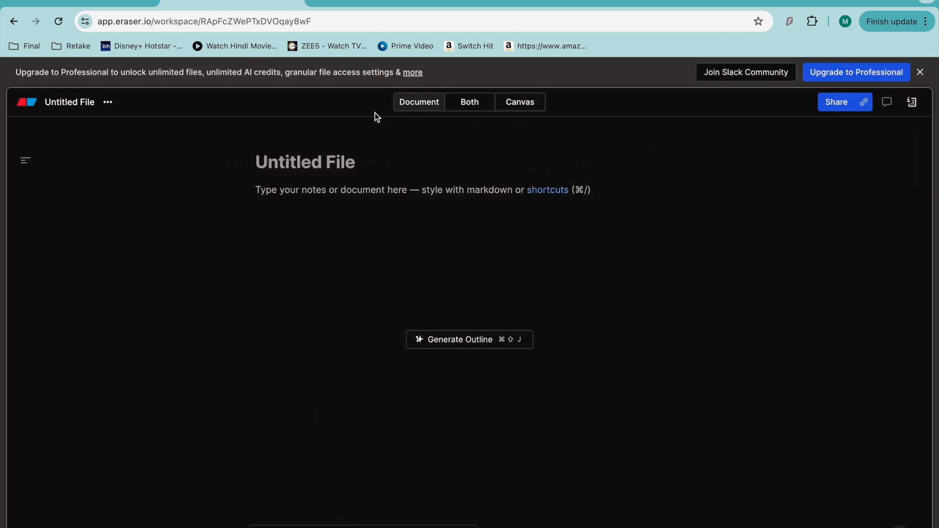
mouse_move(525, 278)
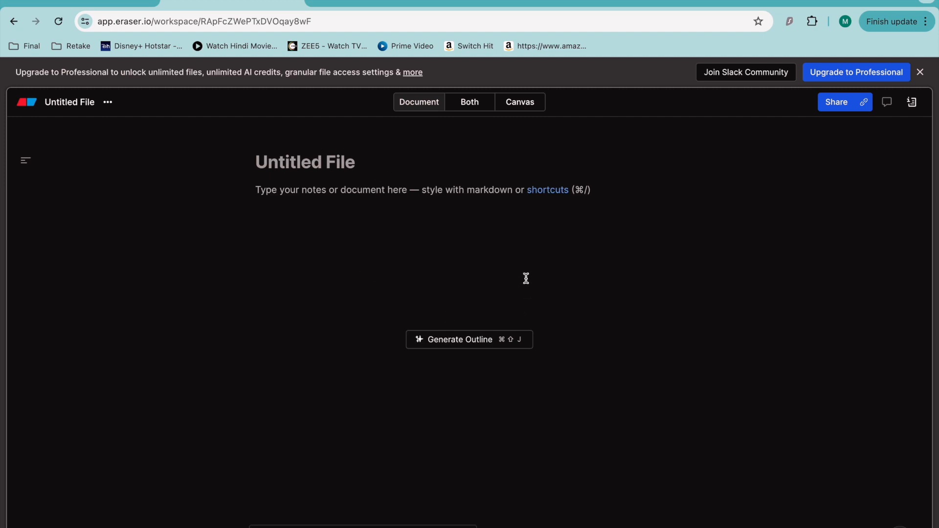
left_click(547, 190)
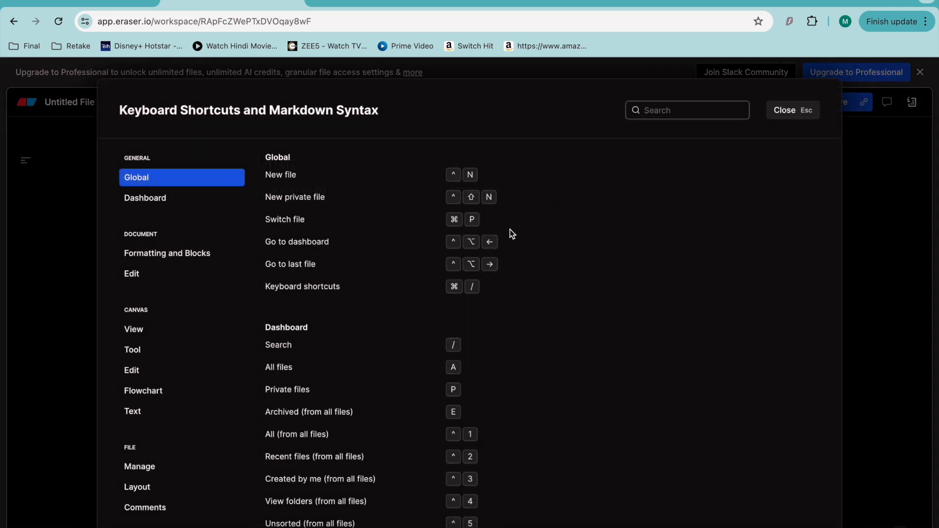
left_click(785, 110)
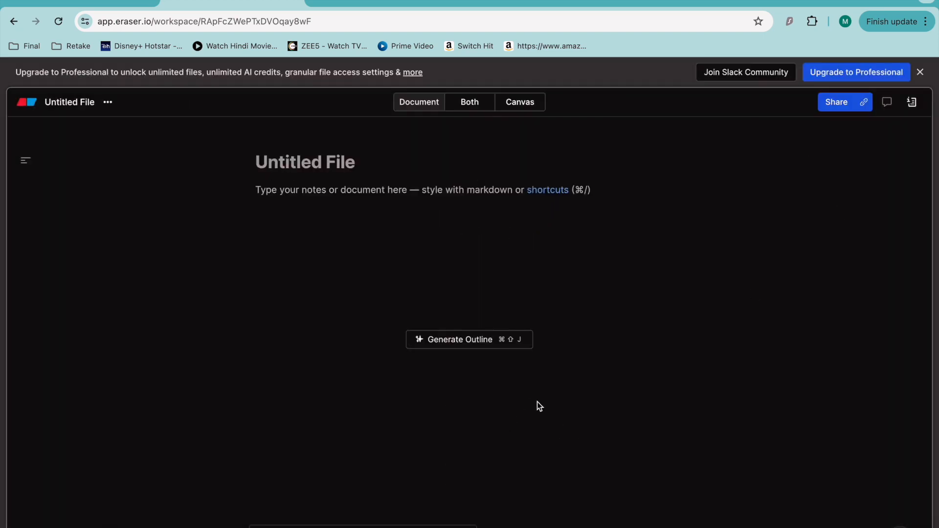
left_click(469, 339)
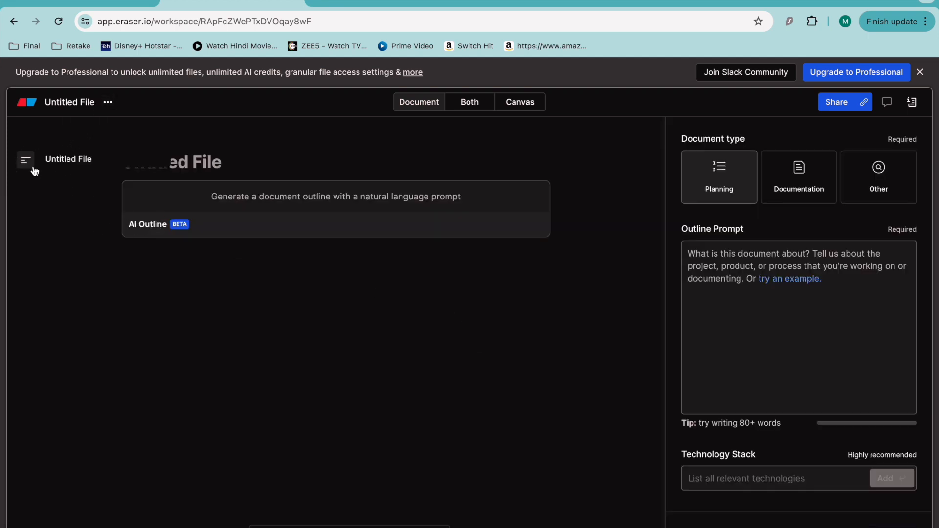
left_click(878, 177)
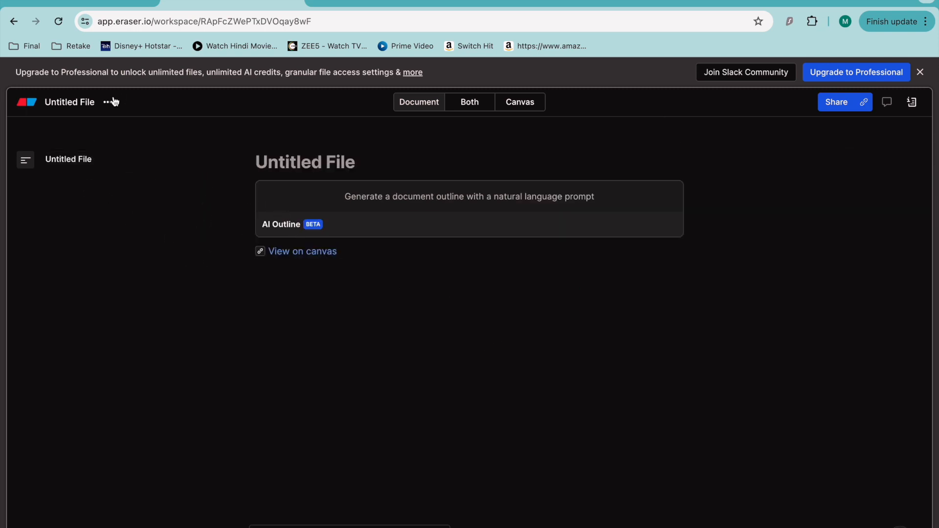
Step: Browse the file actions menu, then reopen the AI Outline block's settings panel
left_click(108, 102)
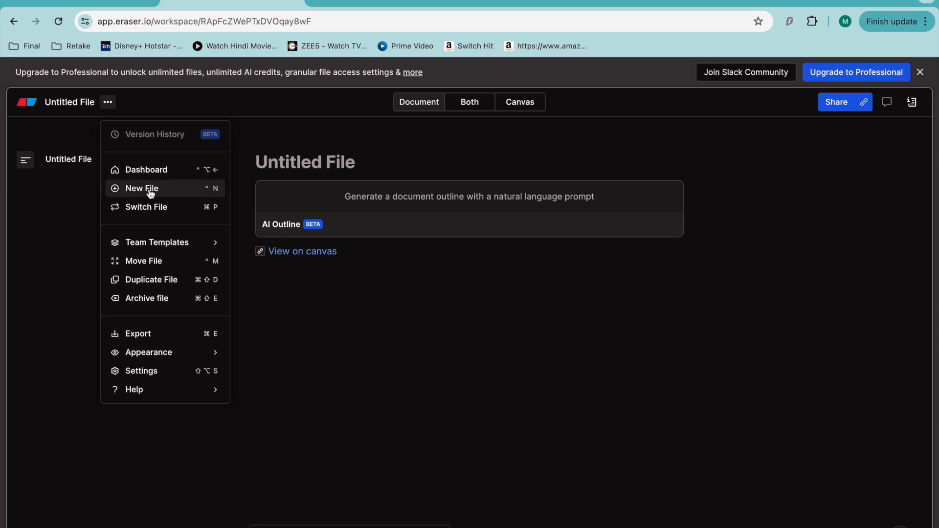
mouse_move(157, 242)
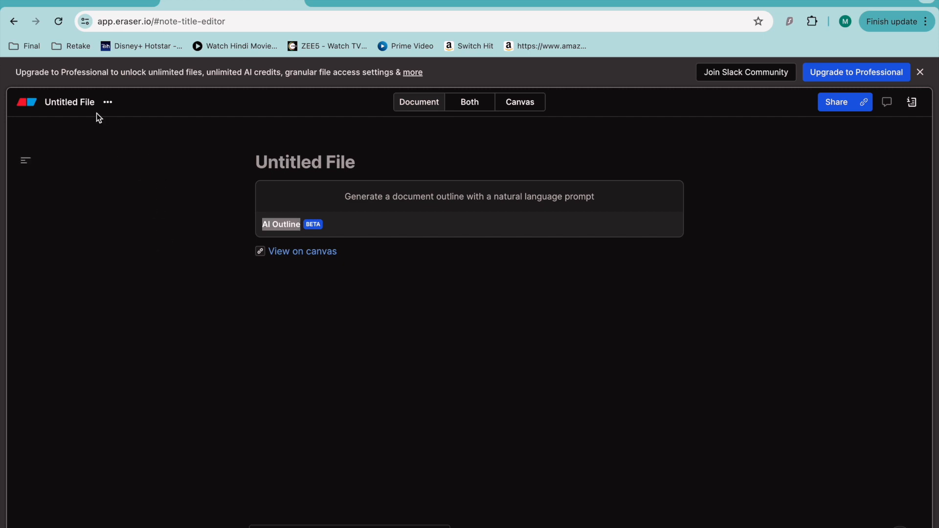
left_click(107, 102)
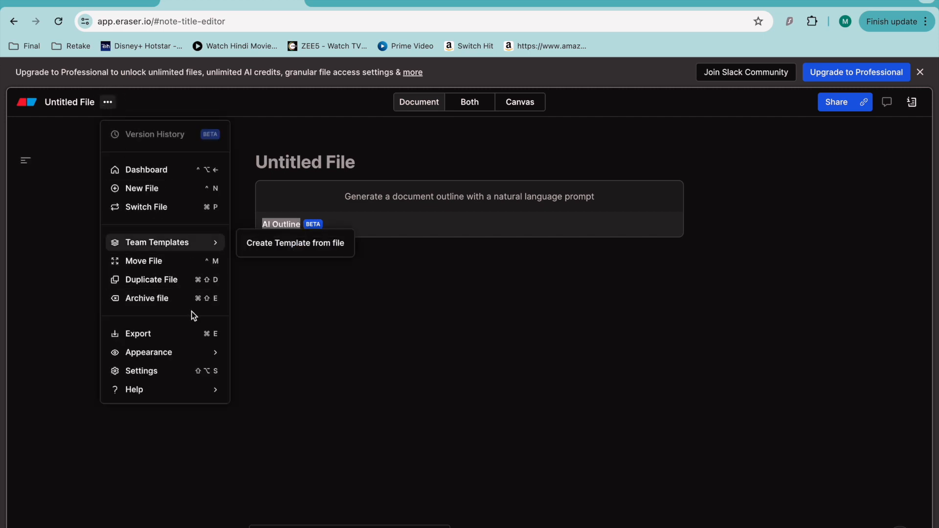
mouse_move(138, 334)
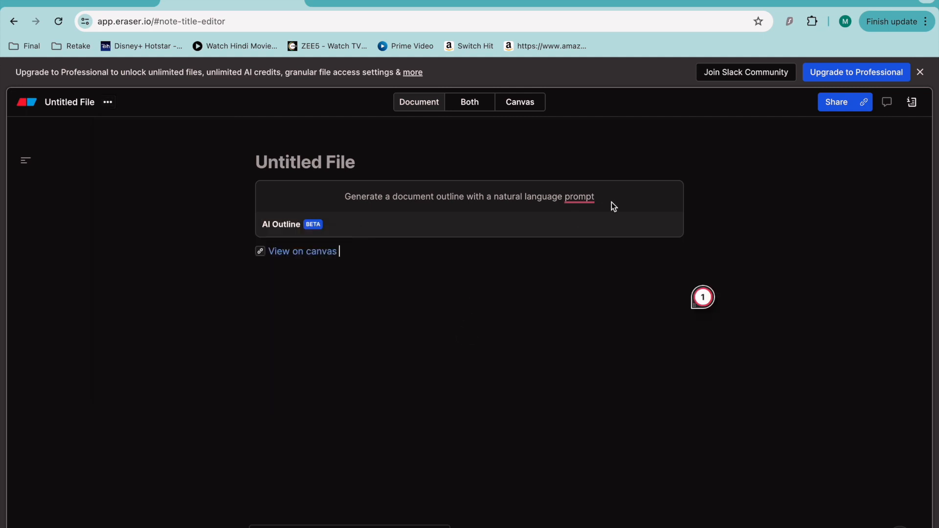
left_click(469, 209)
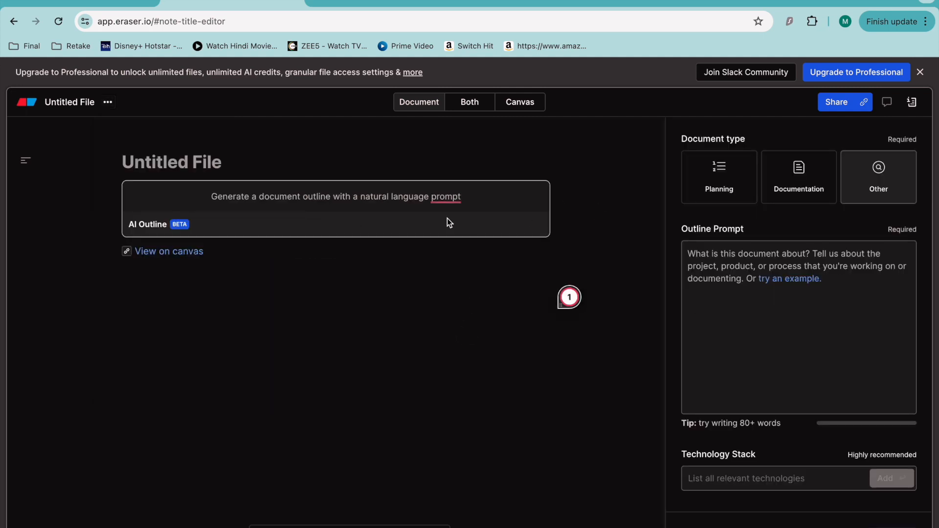